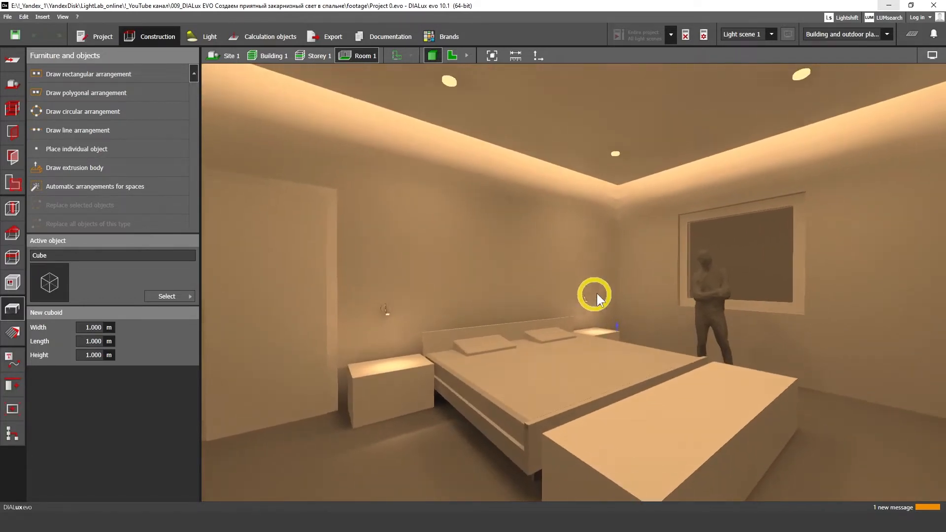
Orbit the rendered bedroom to inspect the bed wall, lit ceiling cove and window.
{"action": "left_click_drag", "start_coordinate": [594, 296], "coordinate": [520, 270]}
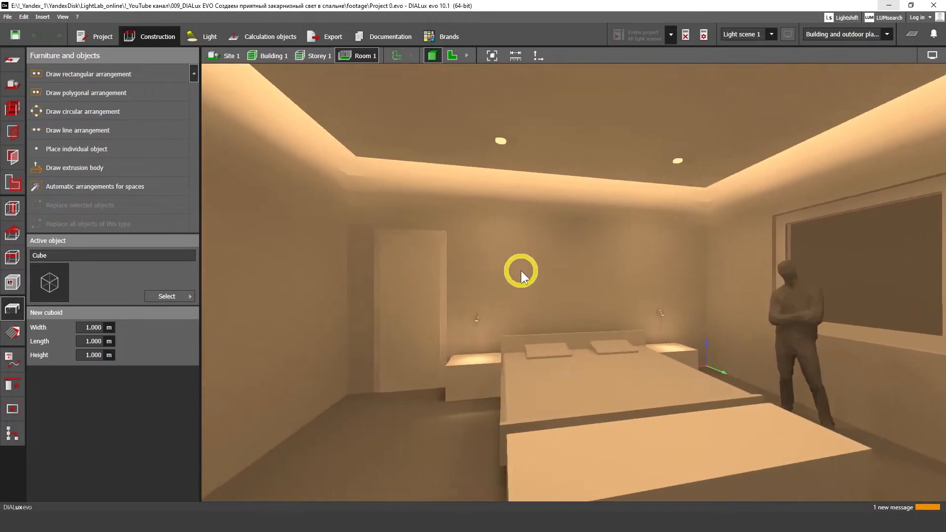
{"action": "left_click_drag", "start_coordinate": [521, 271], "coordinate": [371, 161]}
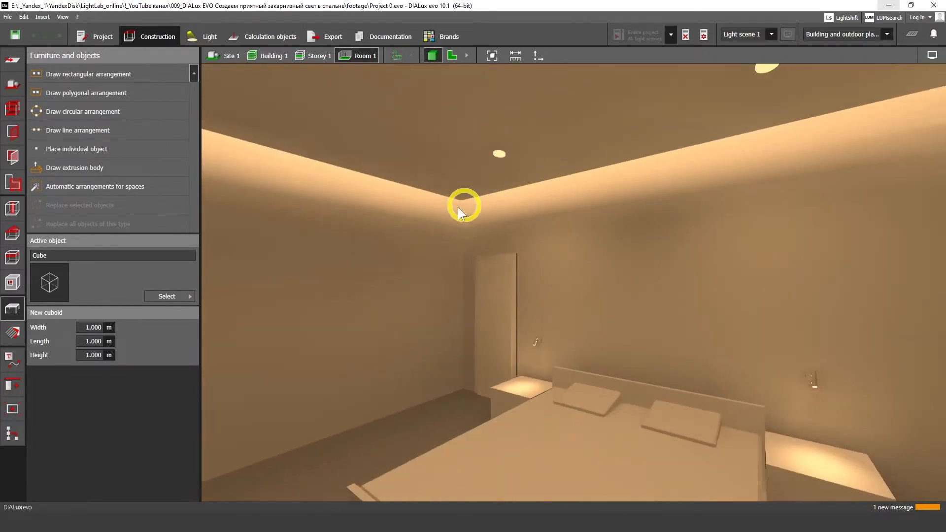
{"action": "left_click_drag", "start_coordinate": [465, 205], "coordinate": [619, 216]}
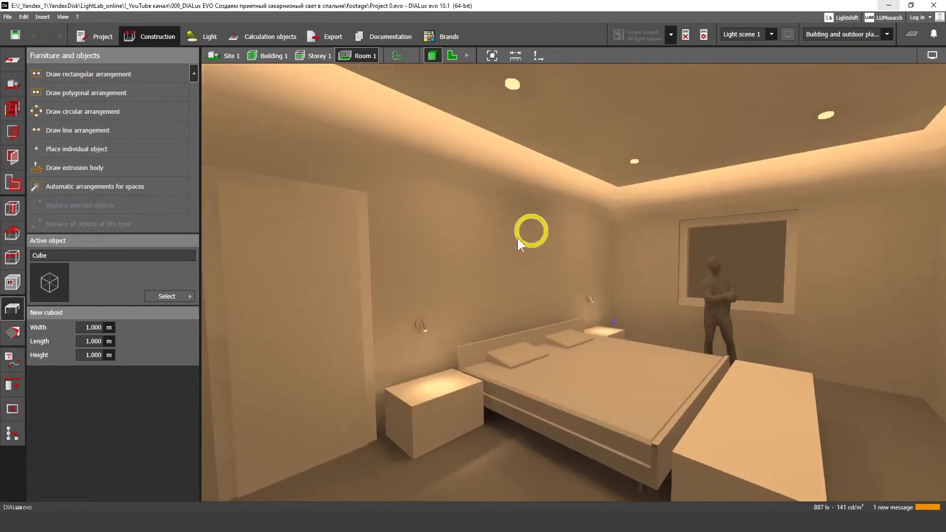
{"action": "left_click_drag", "start_coordinate": [530, 232], "coordinate": [531, 302]}
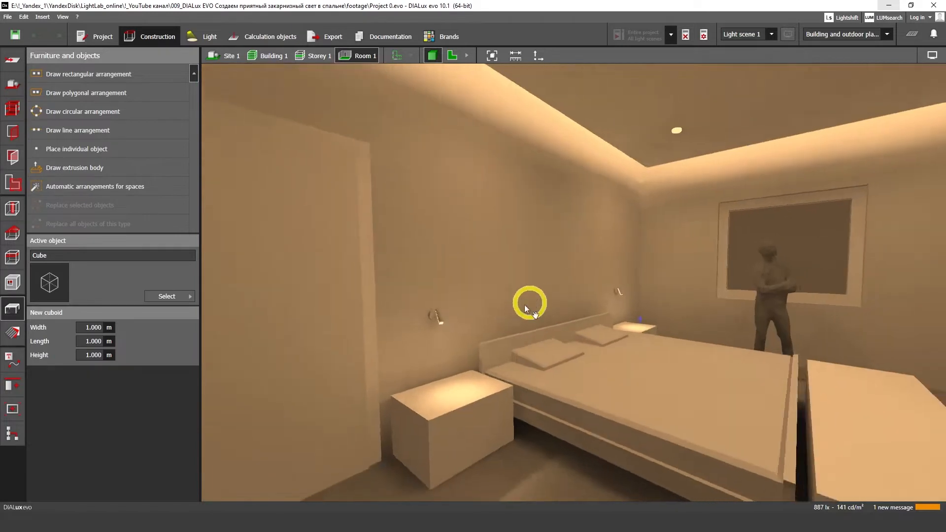
{"action": "left_click_drag", "start_coordinate": [530, 304], "coordinate": [578, 153]}
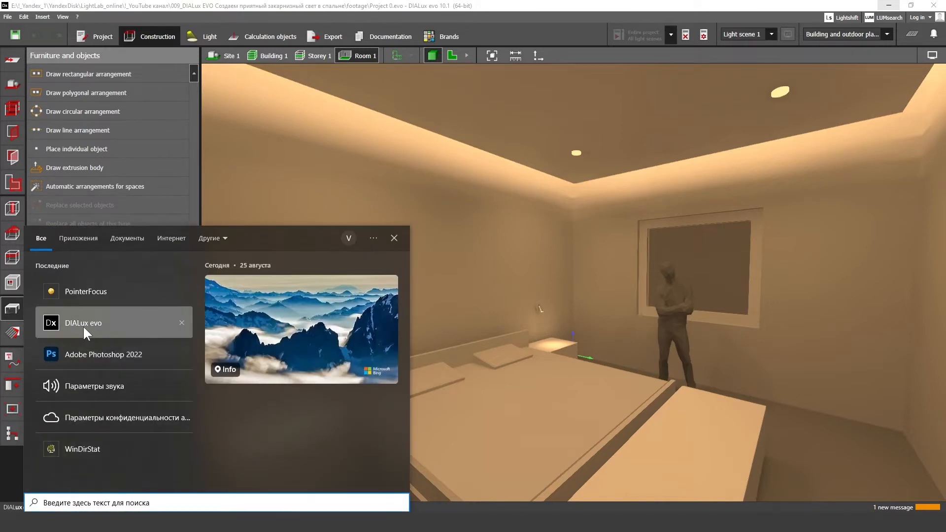
Launch a second DIALux evo and import the bedroom floor plan file.
{"action": "left_click", "coordinate": [83, 322]}
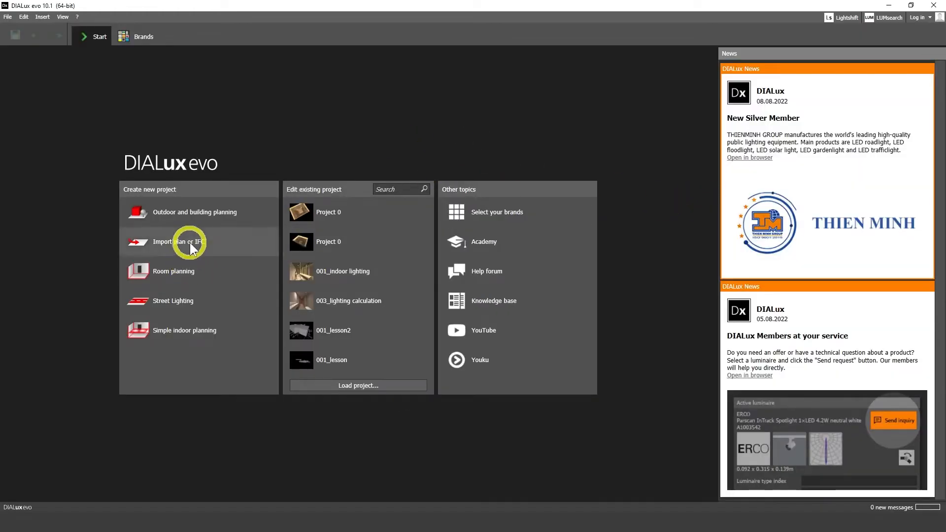
{"action": "mouse_move", "coordinate": [430, 266]}
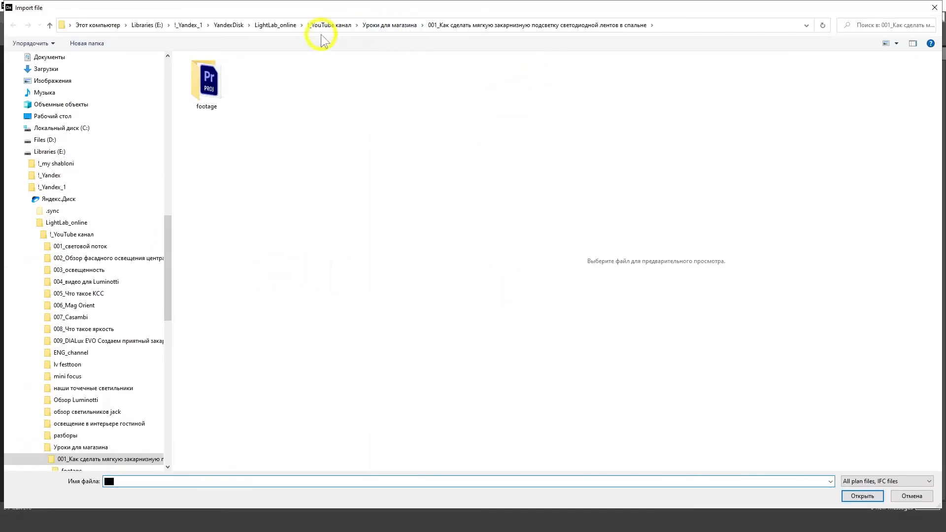
{"action": "left_click", "coordinate": [320, 25]}
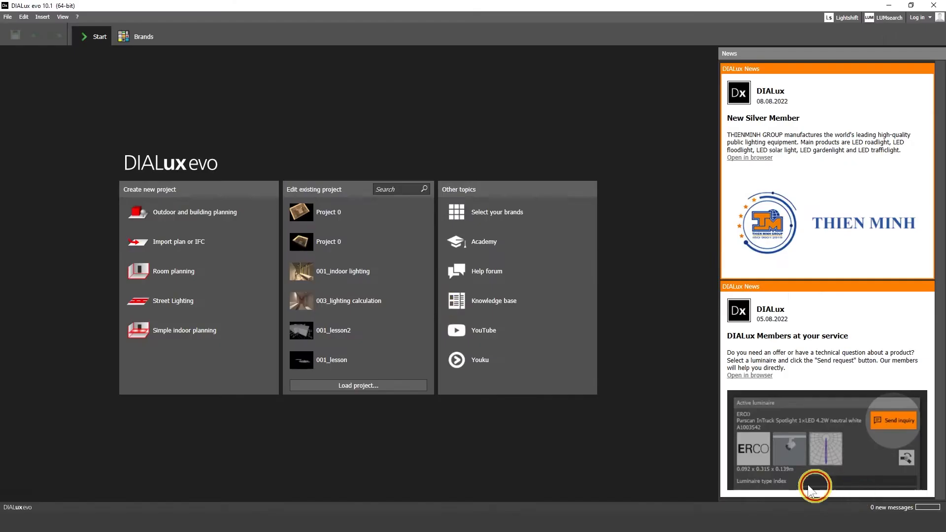
{"action": "left_click", "coordinate": [328, 241]}
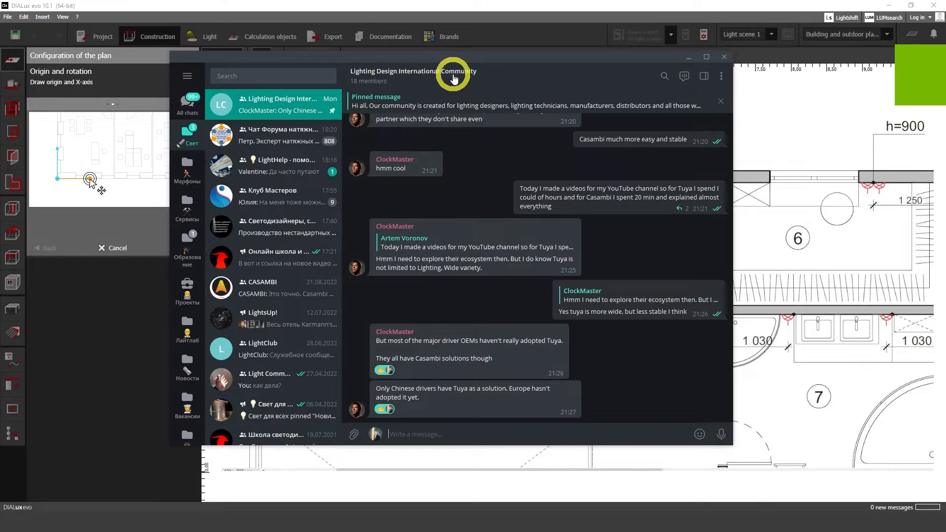
Minimize the Telegram community chat window covering DIALux evo.
{"action": "left_click", "coordinate": [723, 56]}
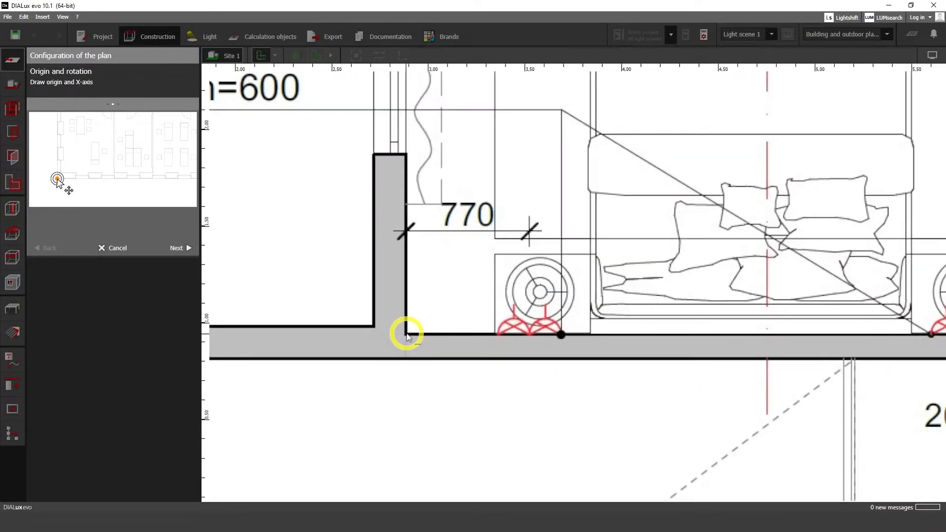
Place the plan origin at the inner wall corner and calibrate the 770 dimension as 0.770 m.
{"action": "left_click_drag", "start_coordinate": [408, 334], "coordinate": [515, 336]}
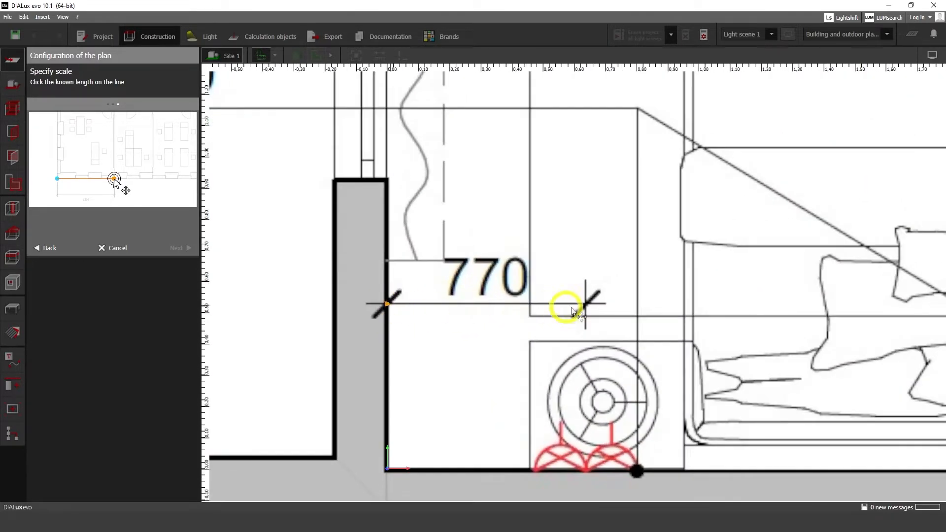
{"action": "left_click", "coordinate": [582, 304]}
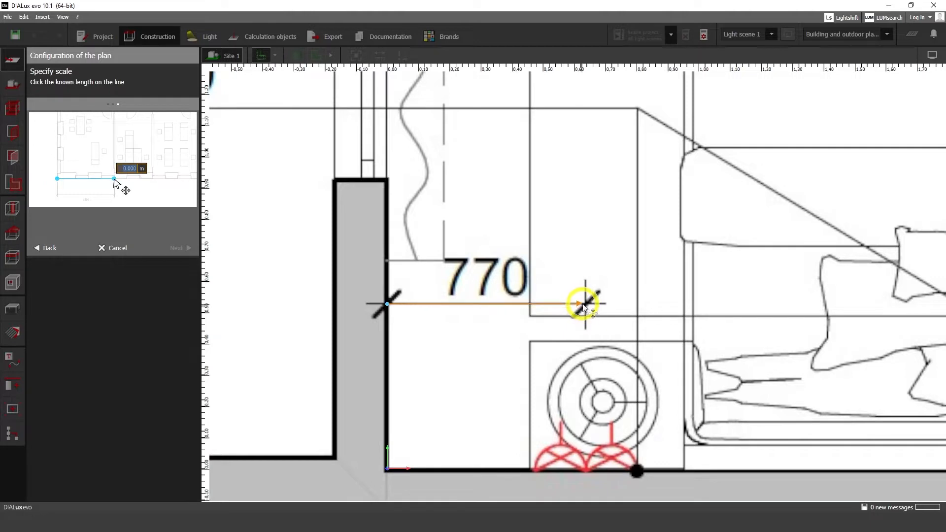
{"action": "left_click", "coordinate": [583, 303]}
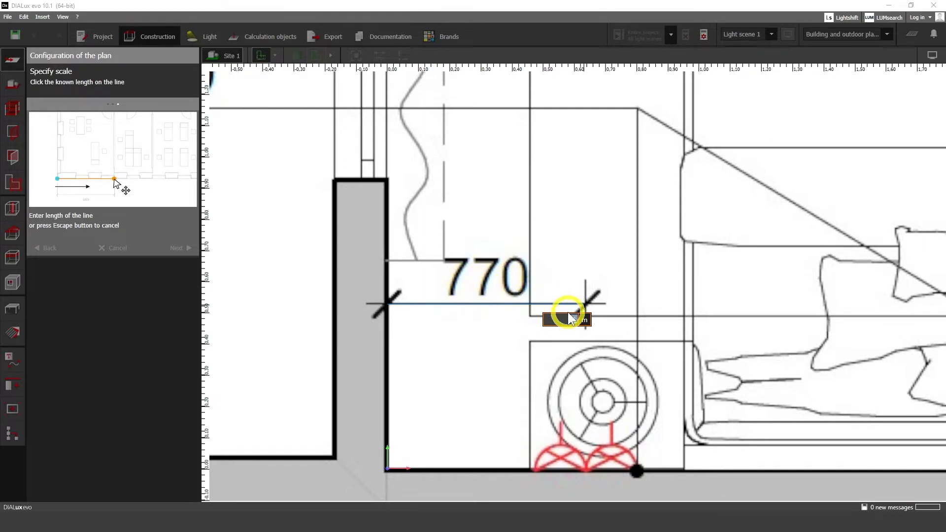
{"action": "left_click", "coordinate": [570, 318]}
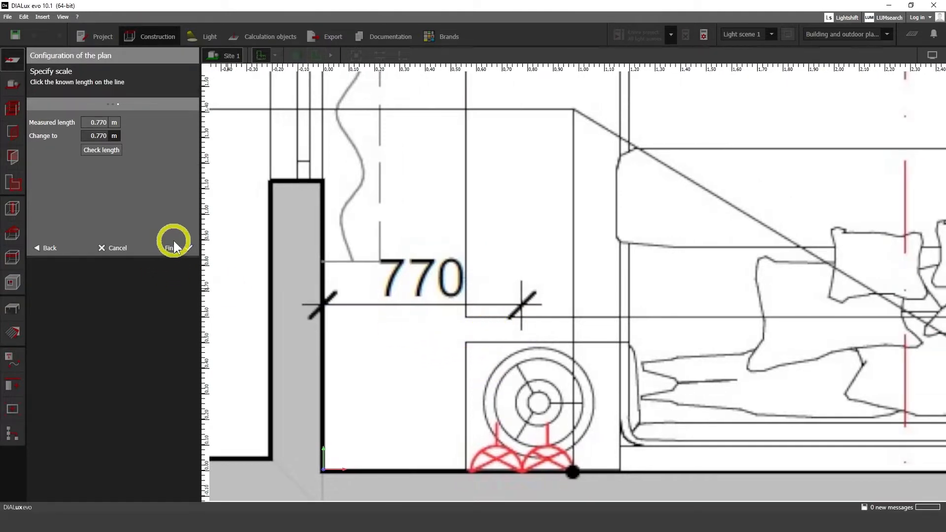
Finish the plan configuration and tick Embed plan in project under Save options.
{"action": "left_click", "coordinate": [174, 248]}
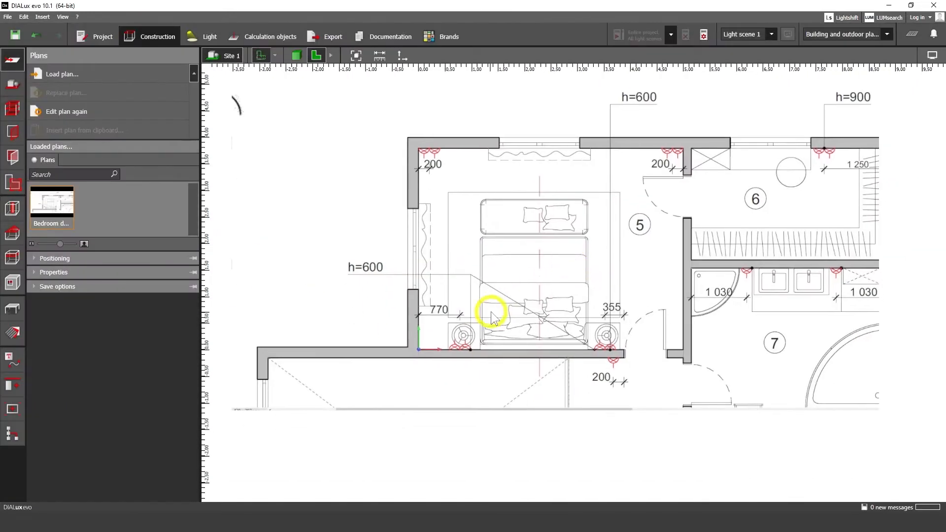
{"action": "mouse_move", "coordinate": [15, 132]}
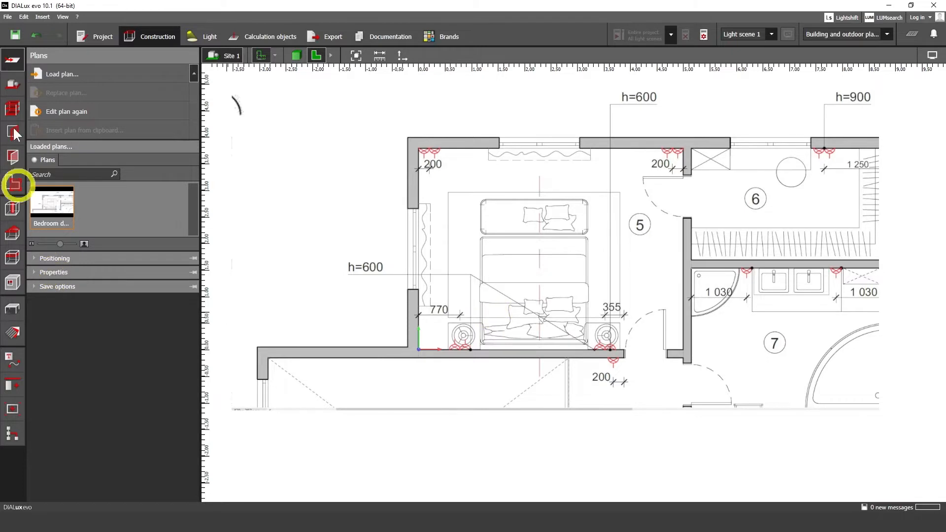
{"action": "left_click", "coordinate": [54, 272]}
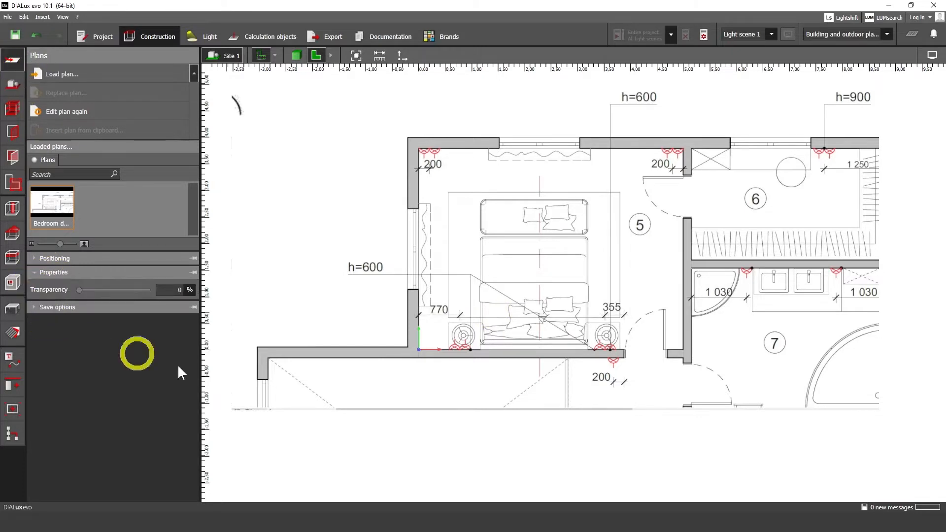
{"action": "left_click", "coordinate": [54, 258]}
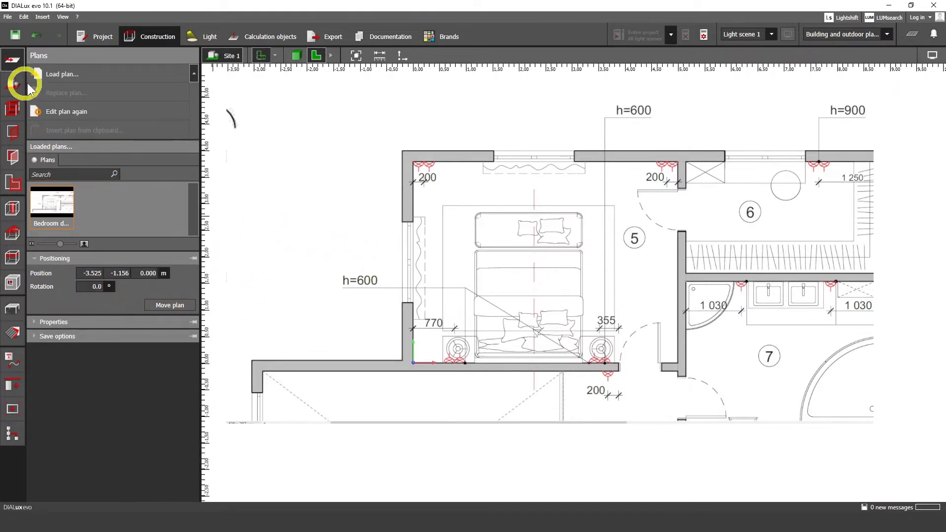
{"action": "left_click", "coordinate": [57, 286]}
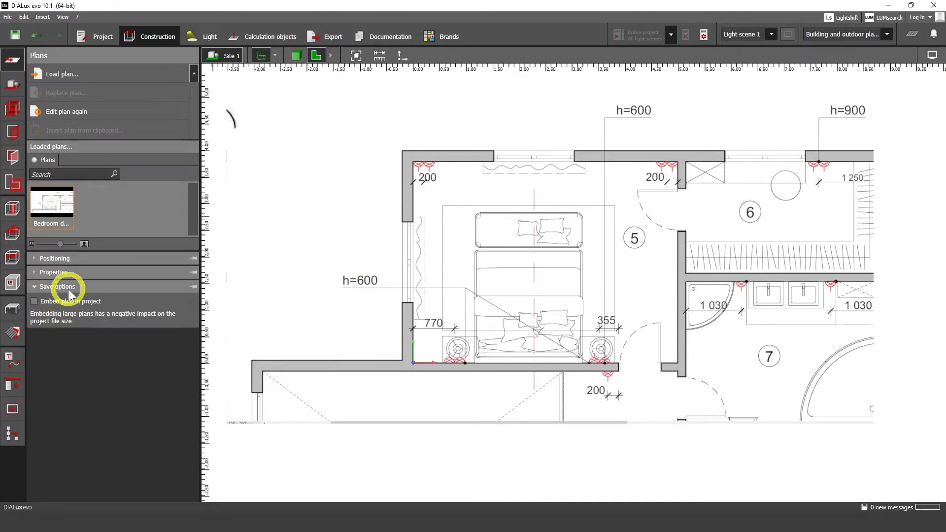
{"action": "left_click", "coordinate": [34, 301]}
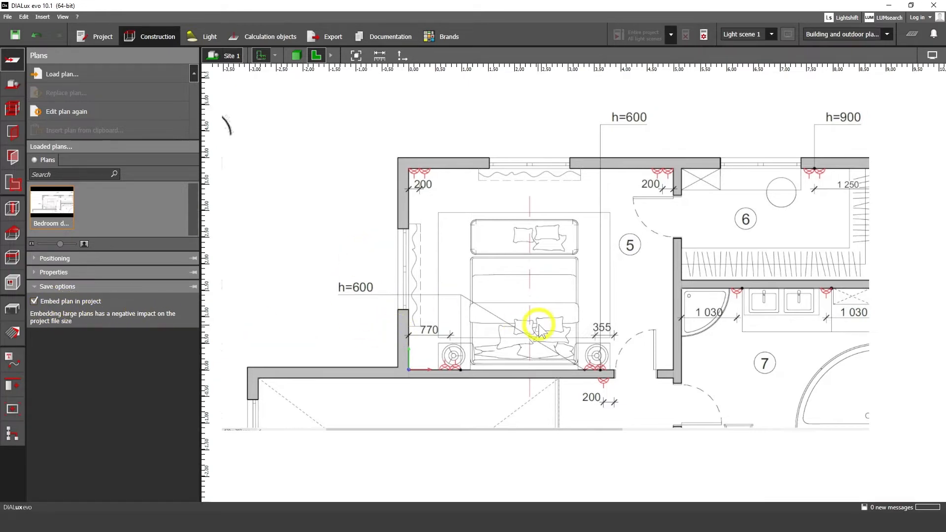
{"action": "left_click", "coordinate": [13, 84]}
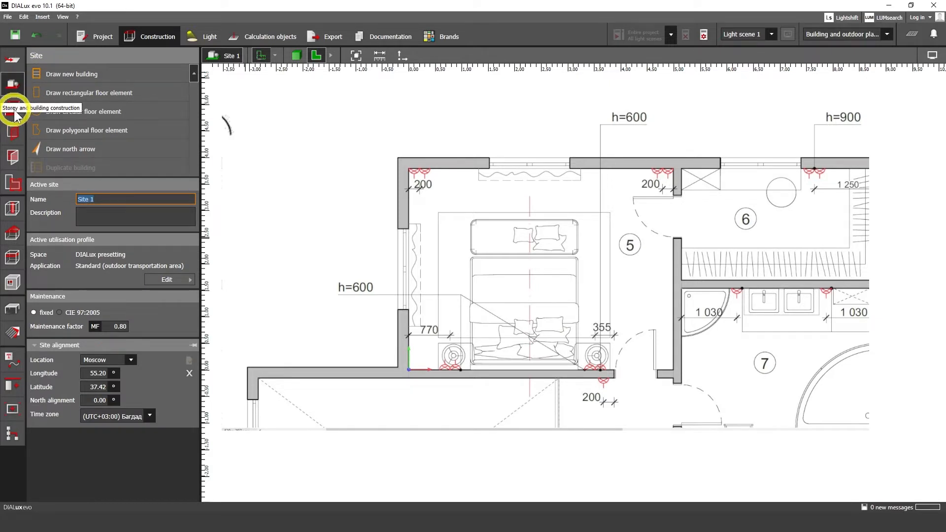
Draw a new room over the bedroom's inner wall corners and close the polygon.
{"action": "left_click", "coordinate": [13, 109]}
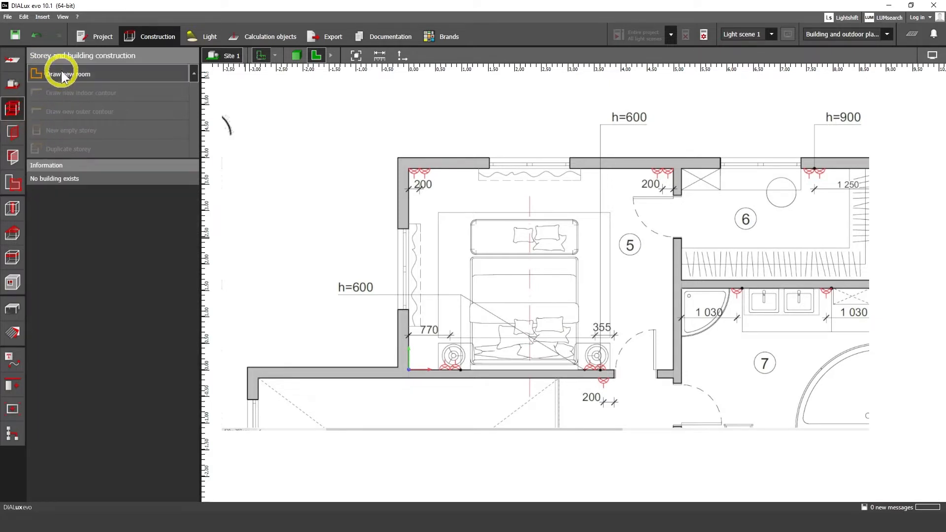
{"action": "left_click", "coordinate": [66, 73]}
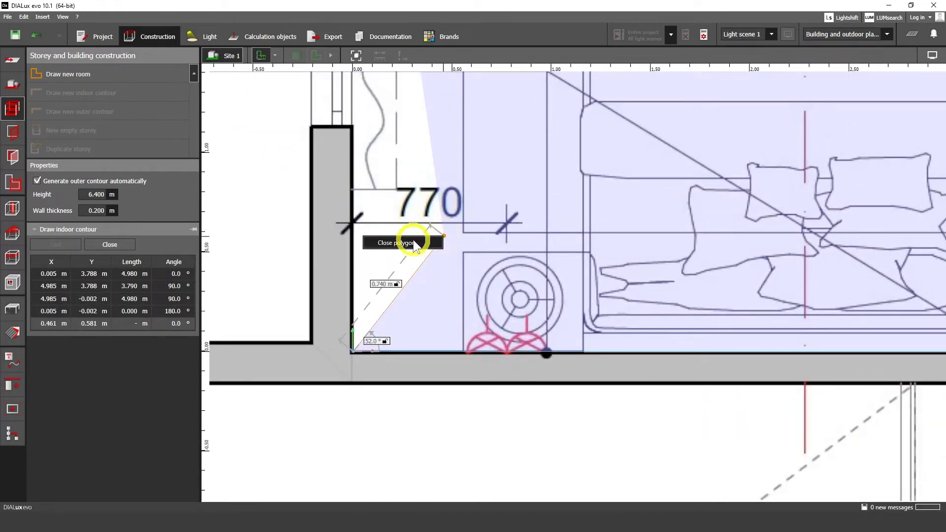
{"action": "left_click", "coordinate": [395, 242]}
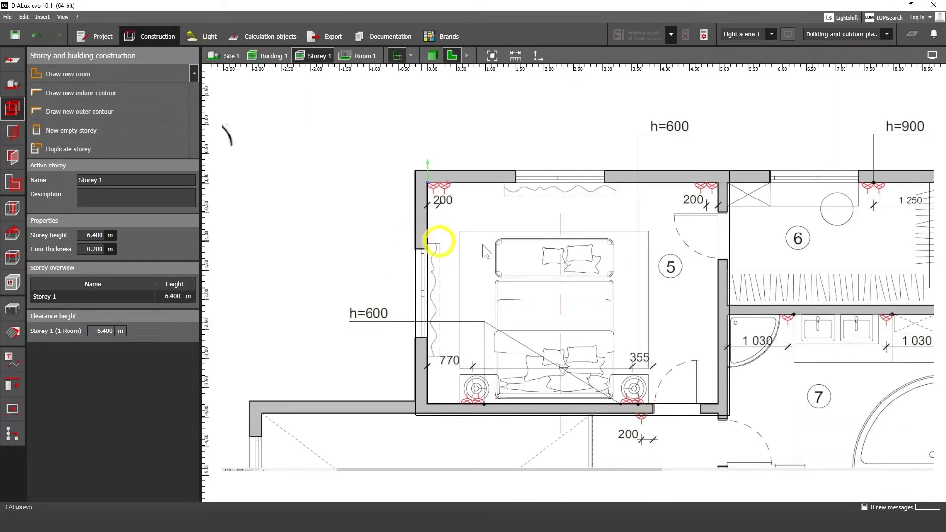
Bring up the Apertures catalogue of windows and doors.
{"action": "left_click", "coordinate": [397, 55]}
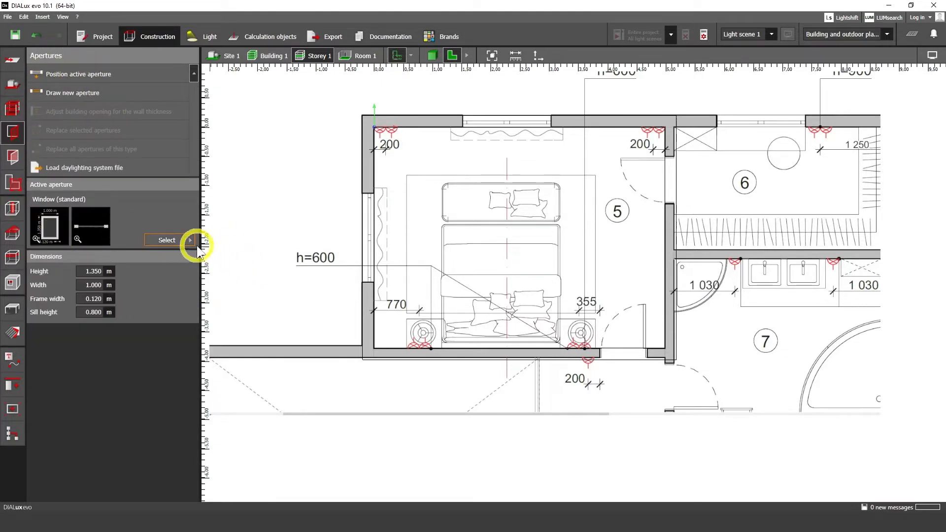
{"action": "left_click", "coordinate": [167, 239]}
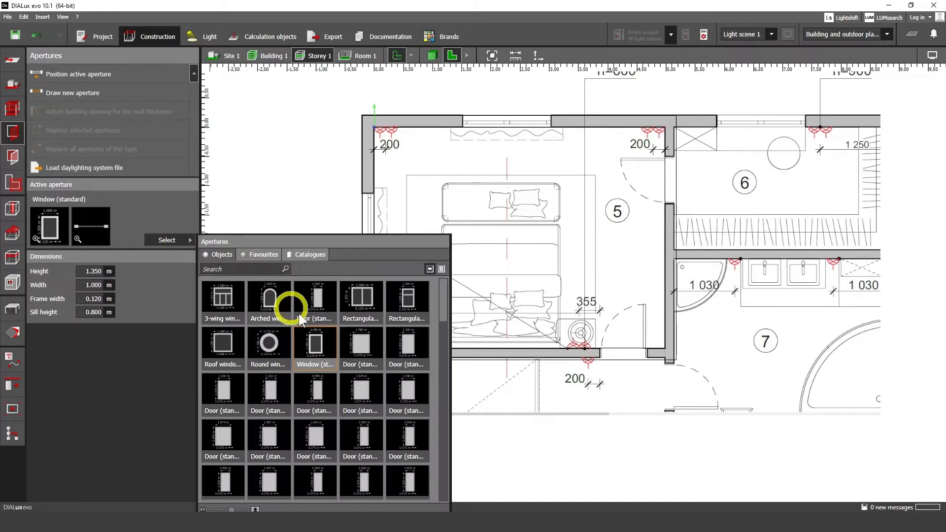
{"action": "mouse_move", "coordinate": [314, 347]}
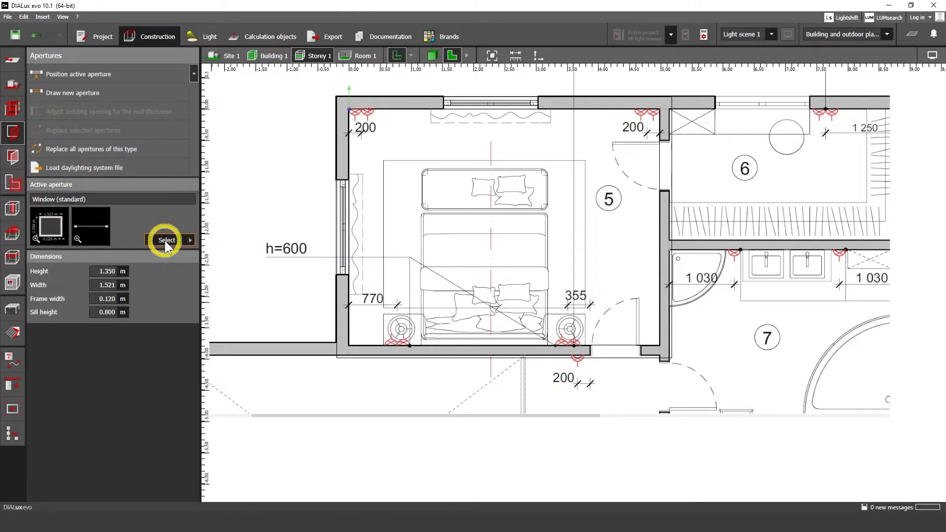
Choose Door (standard) from the aperture catalogue and place it on the right wall.
{"action": "left_click", "coordinate": [166, 240]}
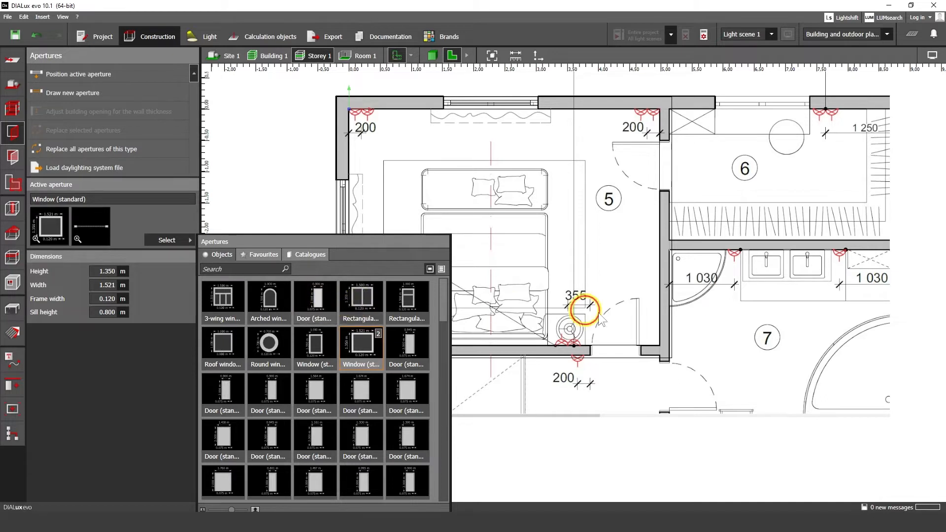
{"action": "left_click", "coordinate": [313, 301]}
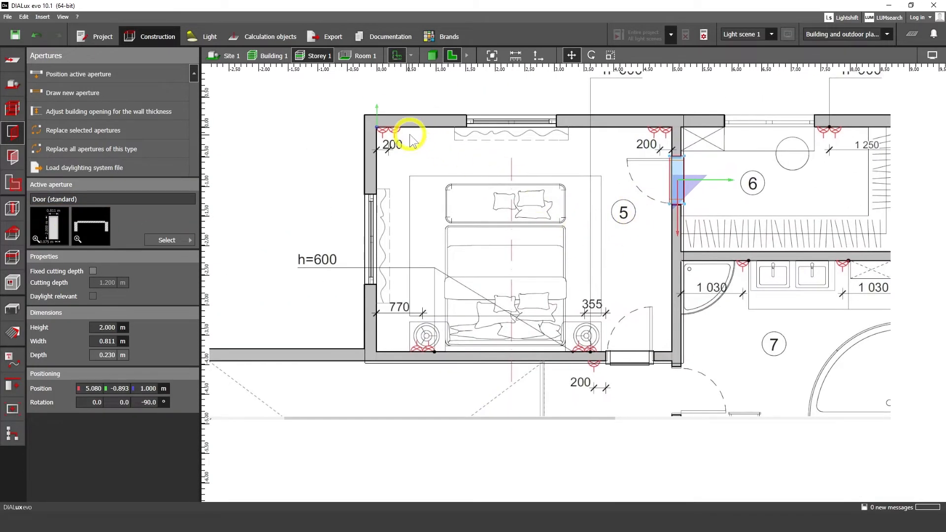
{"action": "left_click", "coordinate": [13, 110]}
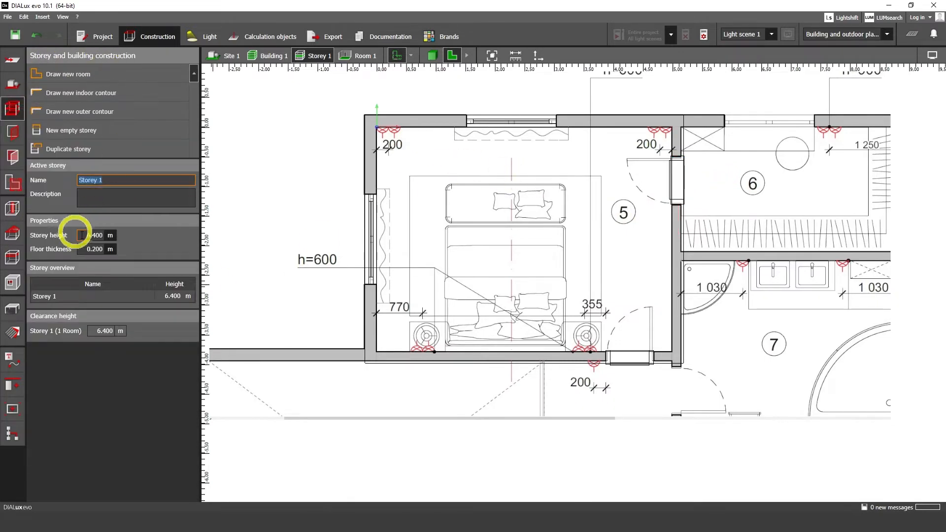
Enter a 3.000 m storey height and orbit the 3D view down into the room.
{"action": "left_click", "coordinate": [97, 235]}
{"action": "type", "text": "3.000"}
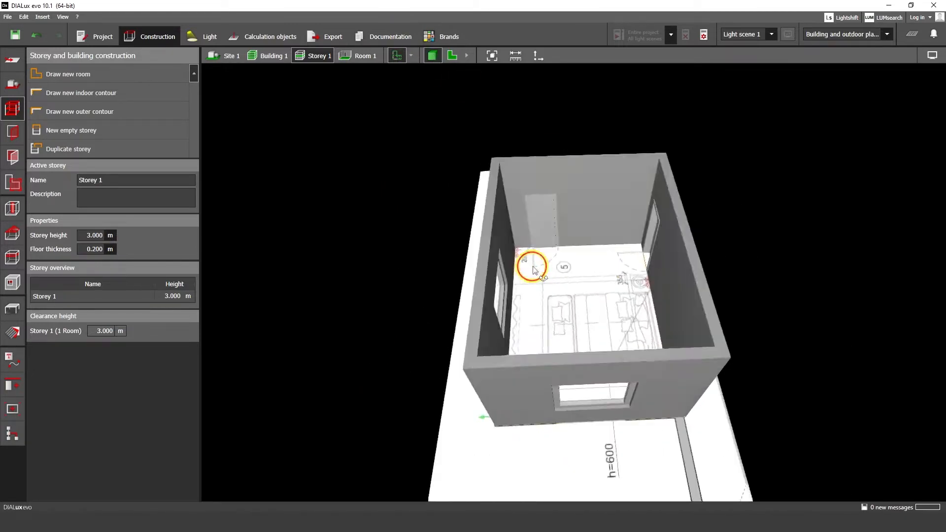
{"action": "left_click_drag", "start_coordinate": [534, 271], "coordinate": [579, 335]}
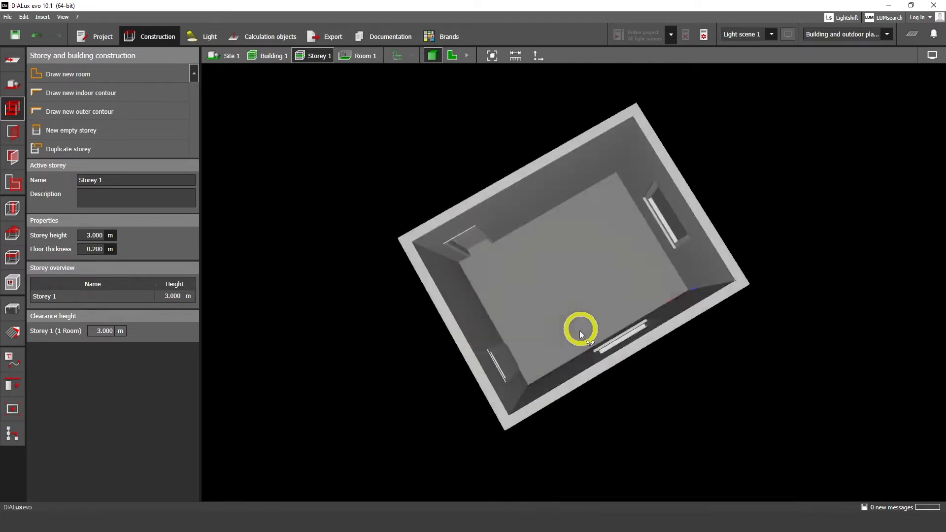
Search the furniture object catalogue for 'bed'.
{"action": "left_click", "coordinate": [451, 56]}
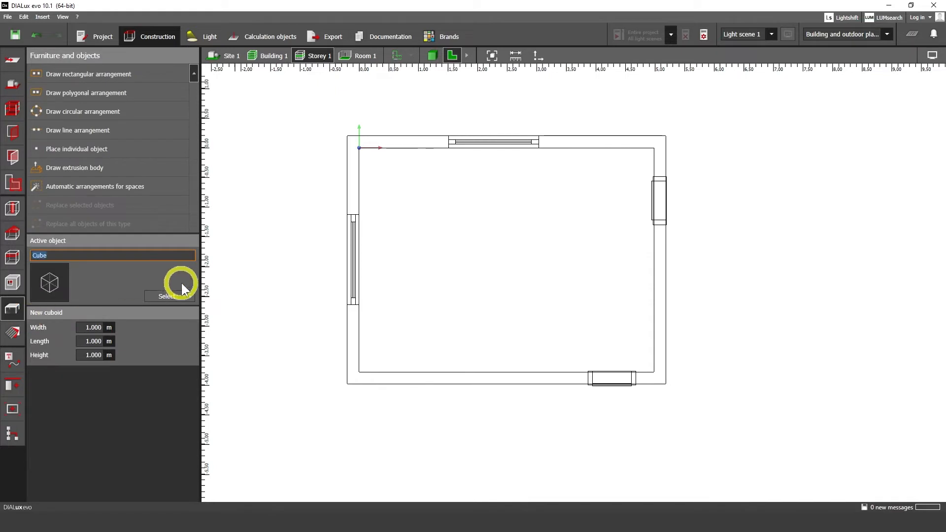
{"action": "left_click", "coordinate": [167, 296]}
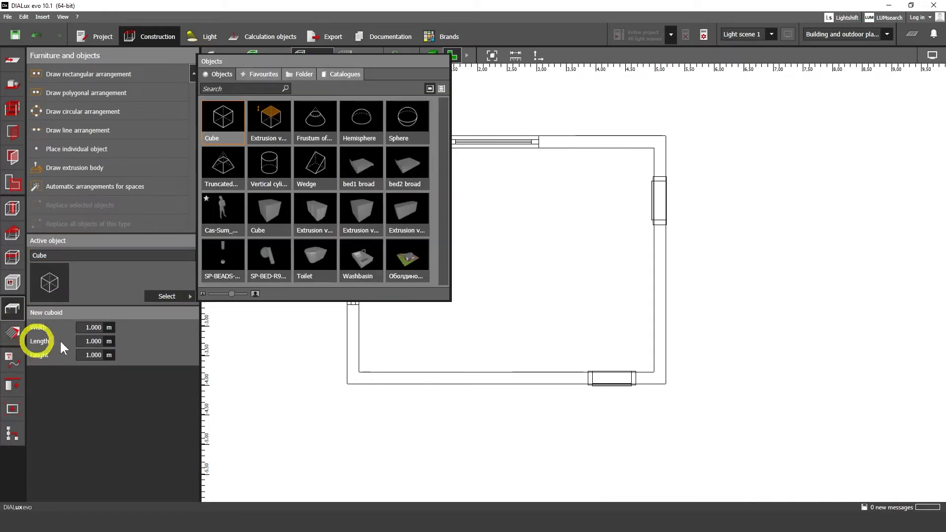
{"action": "mouse_move", "coordinate": [345, 74]}
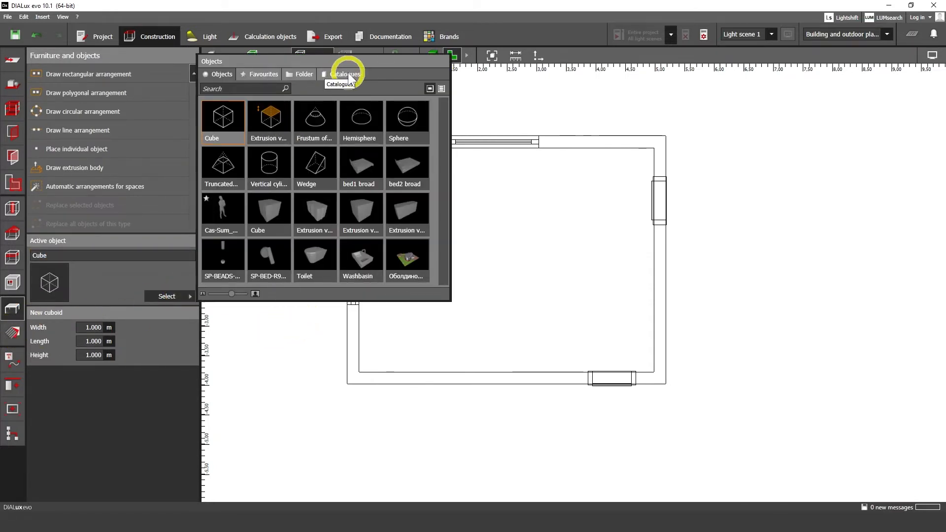
{"action": "left_click", "coordinate": [346, 74]}
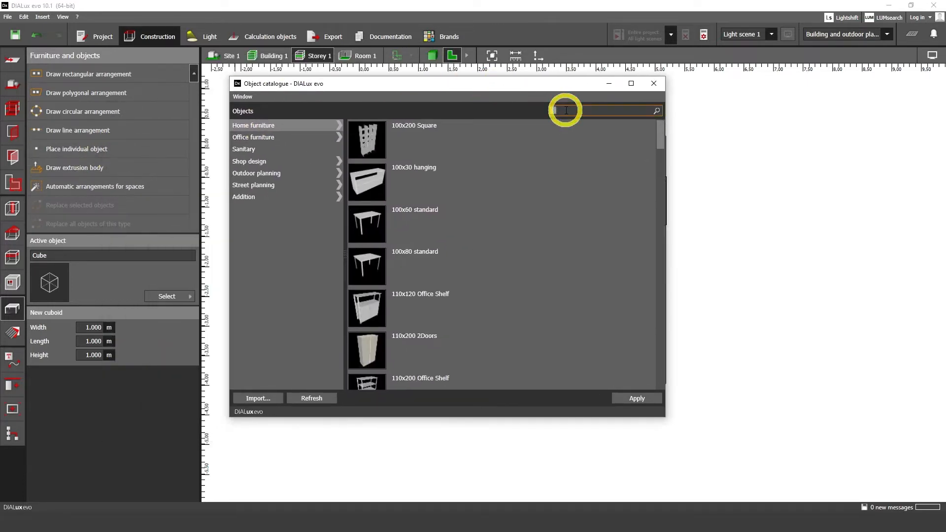
{"action": "type", "text": "ed"}
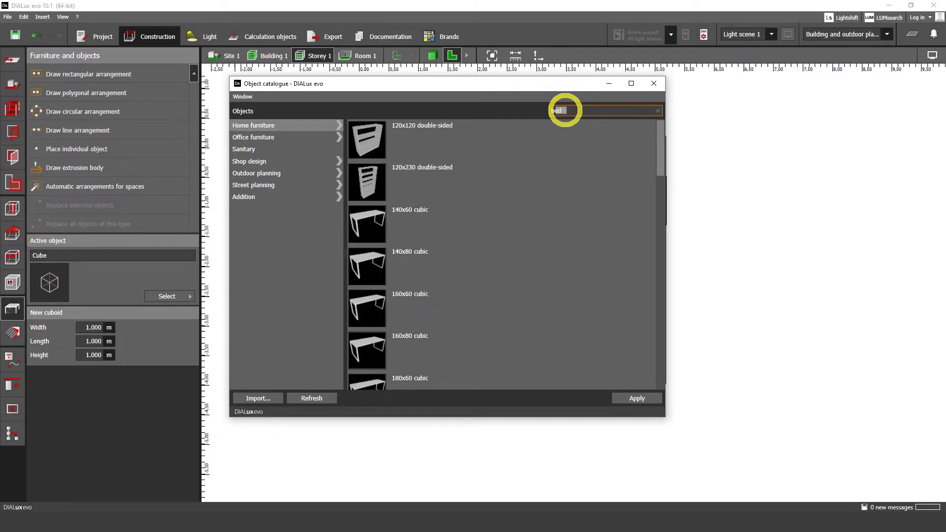
{"action": "type", "text": "bed"}
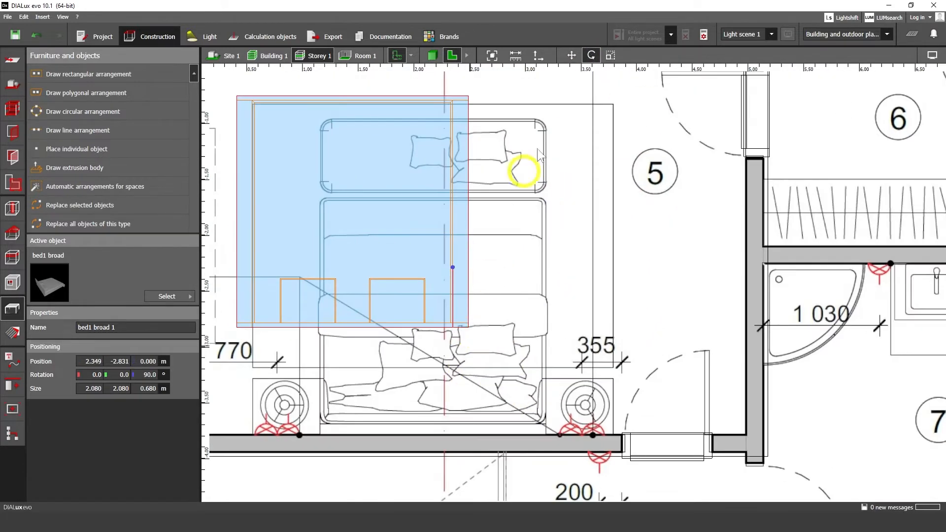
Position the bed, then fit a cube to the bedside table with 0.400 m height.
{"action": "left_click_drag", "start_coordinate": [527, 172], "coordinate": [545, 437]}
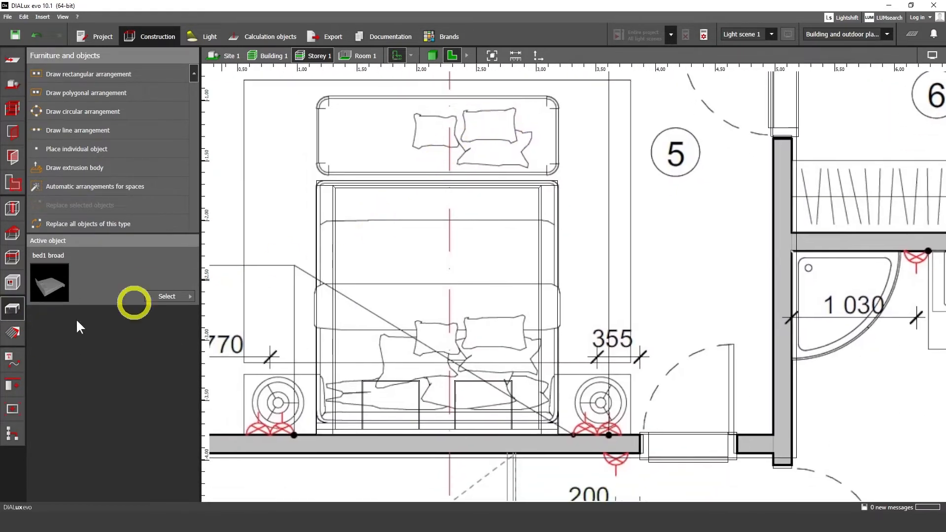
{"action": "left_click", "coordinate": [167, 296]}
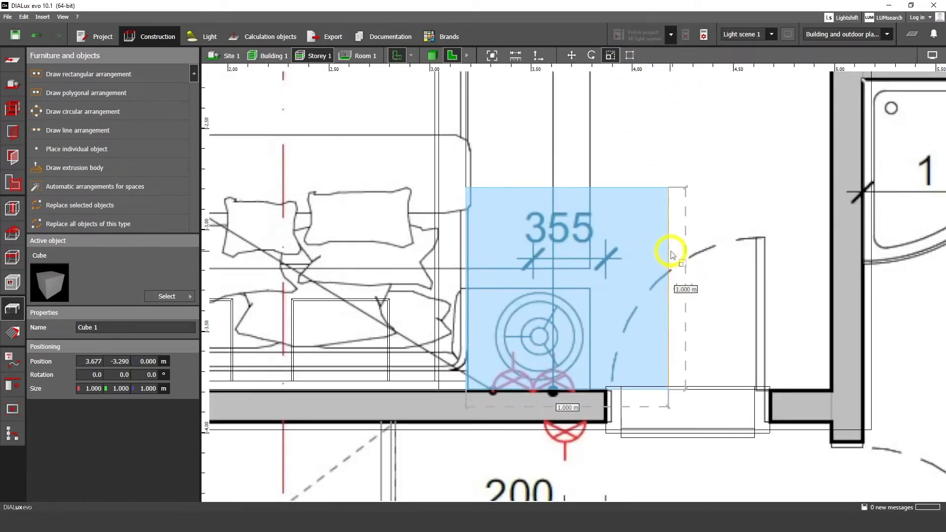
{"action": "left_click_drag", "start_coordinate": [680, 262], "coordinate": [539, 202]}
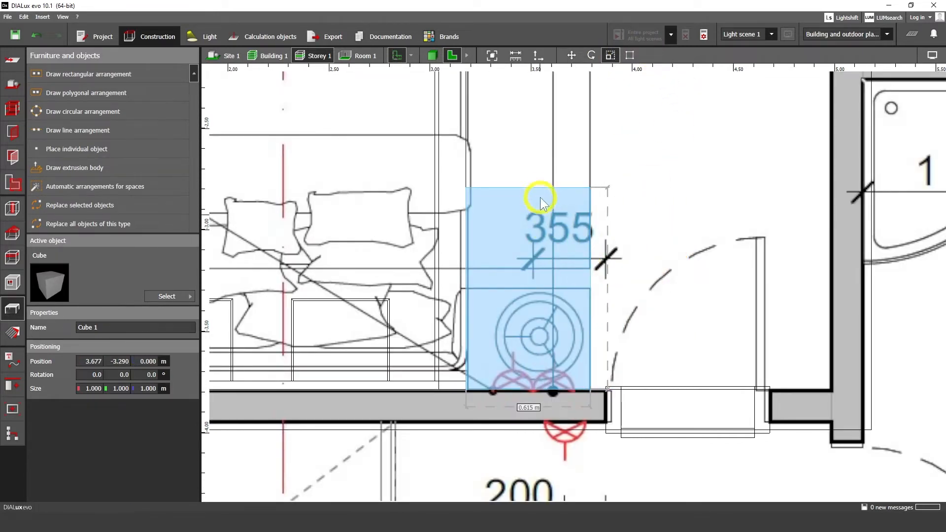
{"action": "left_click_drag", "start_coordinate": [539, 202], "coordinate": [618, 305]}
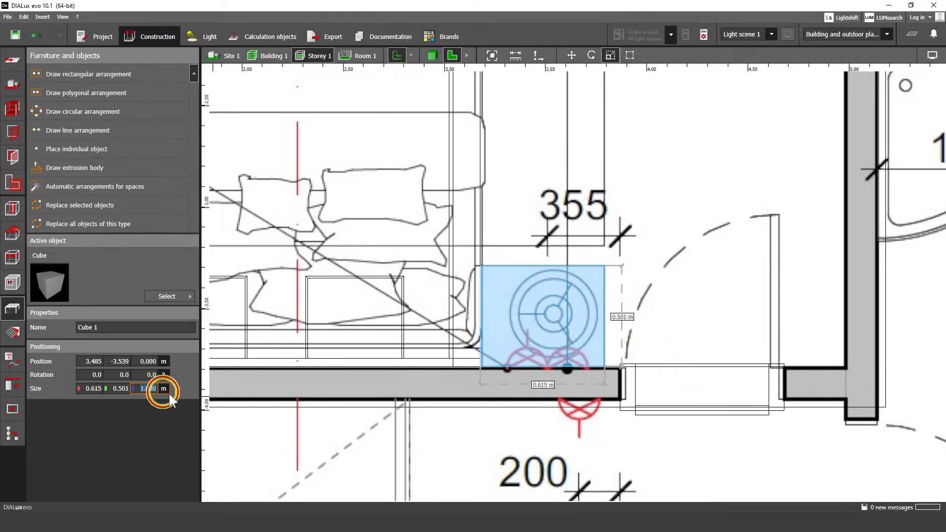
{"action": "left_click", "coordinate": [148, 387]}
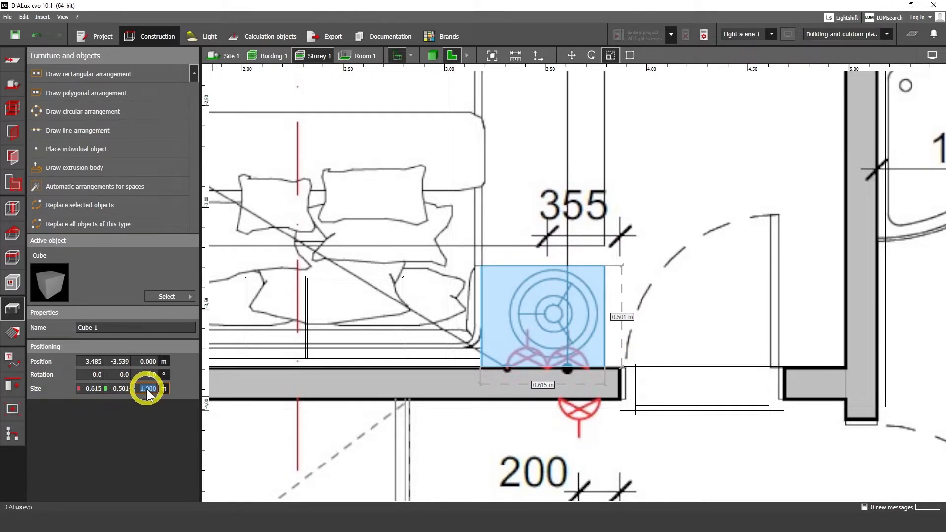
{"action": "type", "text": "0.400"}
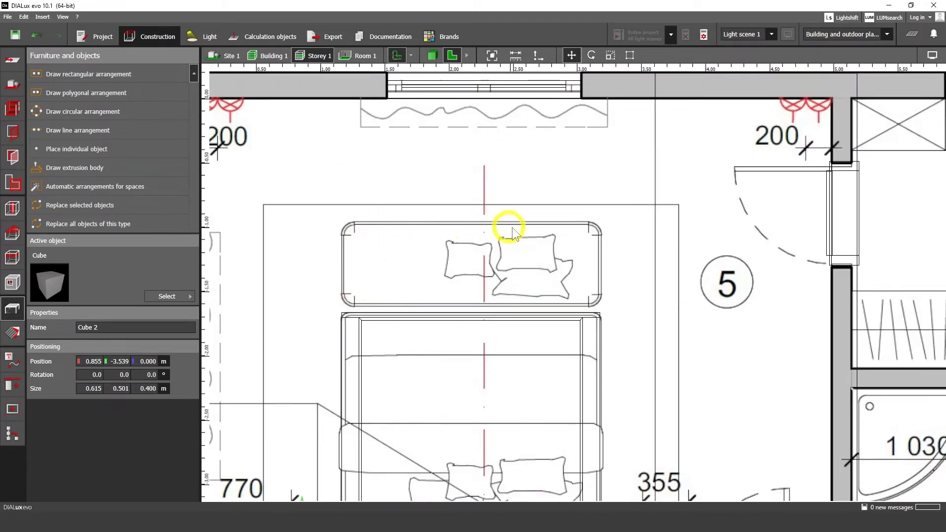
{"action": "mouse_move", "coordinate": [406, 309]}
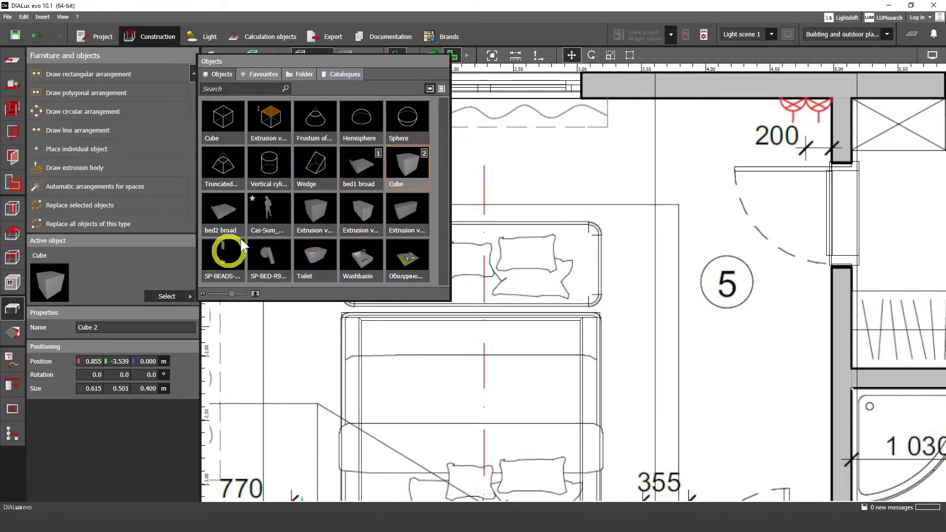
Place a default 1 m extrusion volume over the left part of the bed headboard.
{"action": "left_click", "coordinate": [268, 117]}
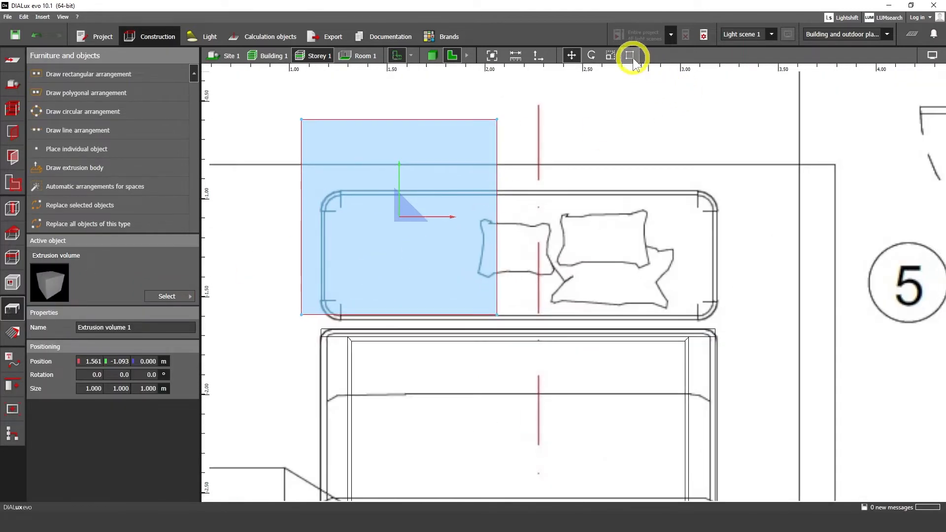
{"action": "mouse_move", "coordinate": [632, 57]}
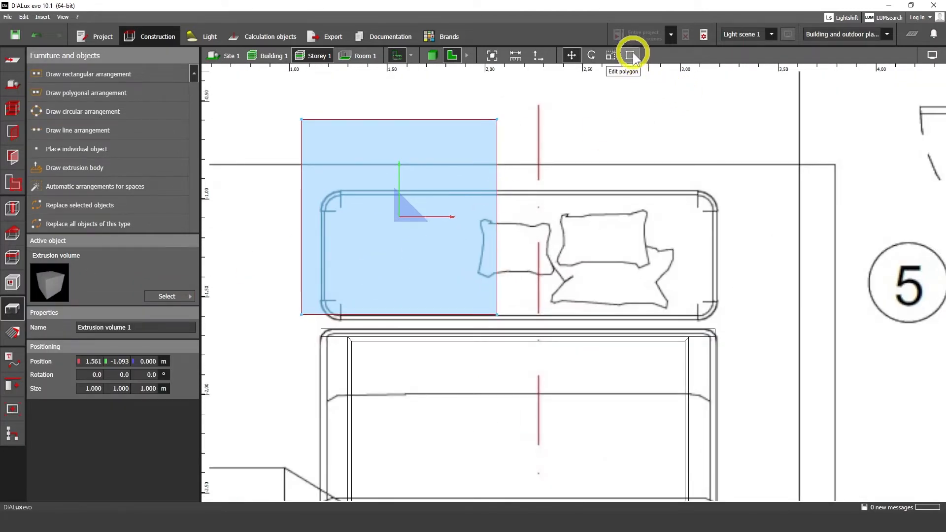
Stretch the extrusion outline to match the headboard's left side and top edge.
{"action": "left_click", "coordinate": [631, 55]}
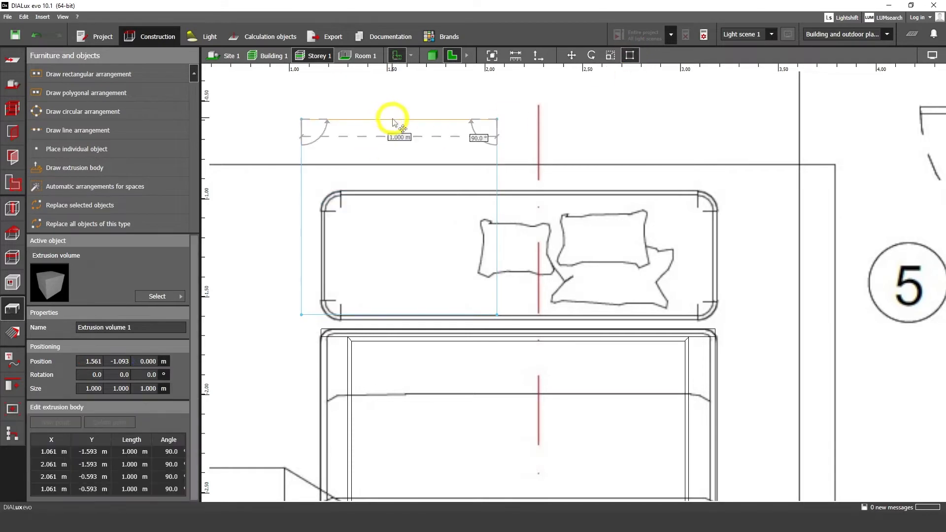
{"action": "left_click_drag", "start_coordinate": [392, 121], "coordinate": [317, 196]}
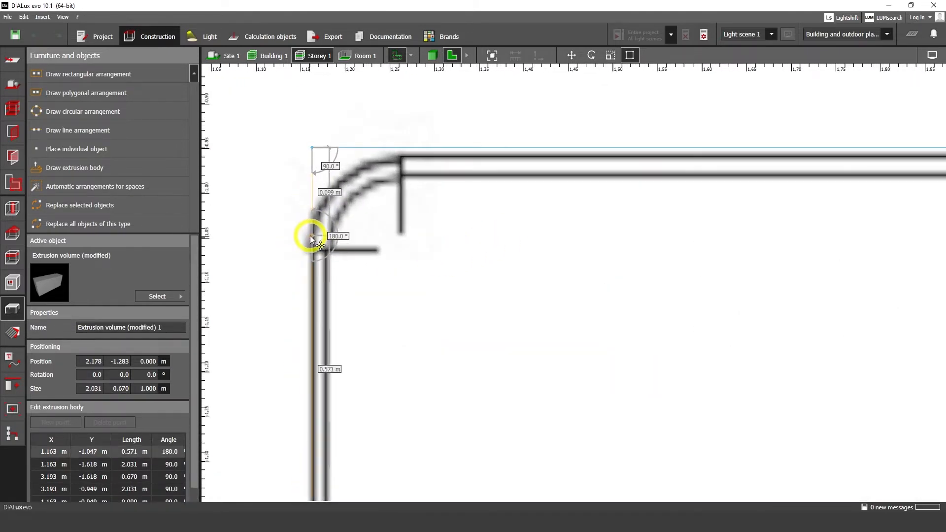
{"action": "left_click_drag", "start_coordinate": [311, 235], "coordinate": [401, 156]}
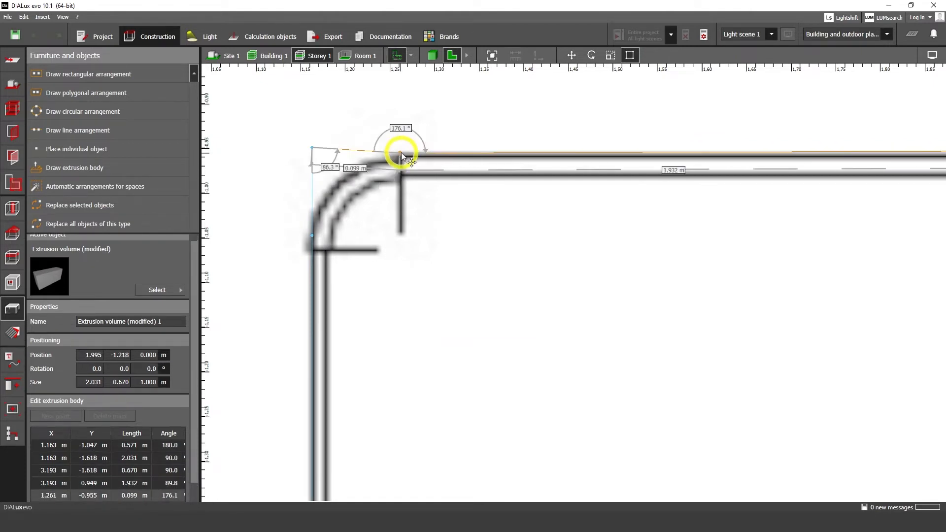
{"action": "left_click_drag", "start_coordinate": [401, 150], "coordinate": [313, 147]}
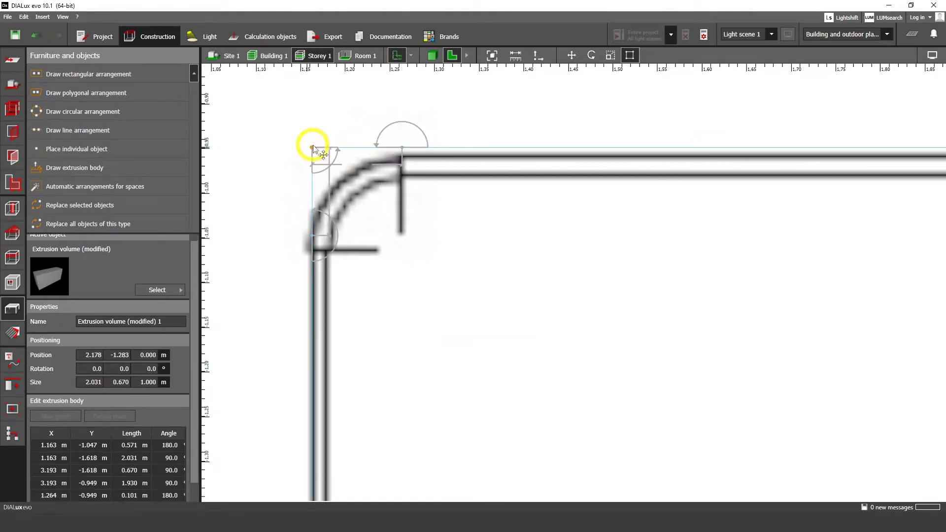
Add points to bevel the top-left and top-right corners and align the right side.
{"action": "right_click", "coordinate": [337, 175]}
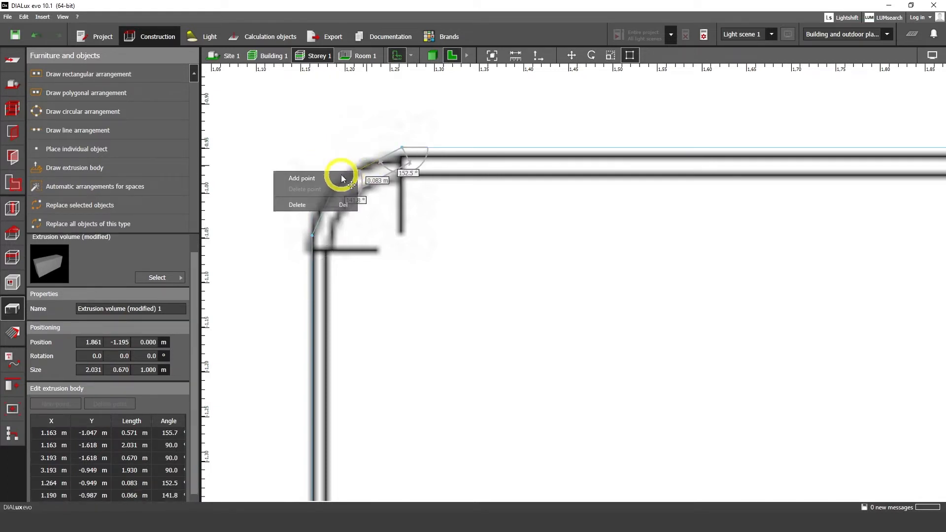
{"action": "left_click", "coordinate": [302, 178]}
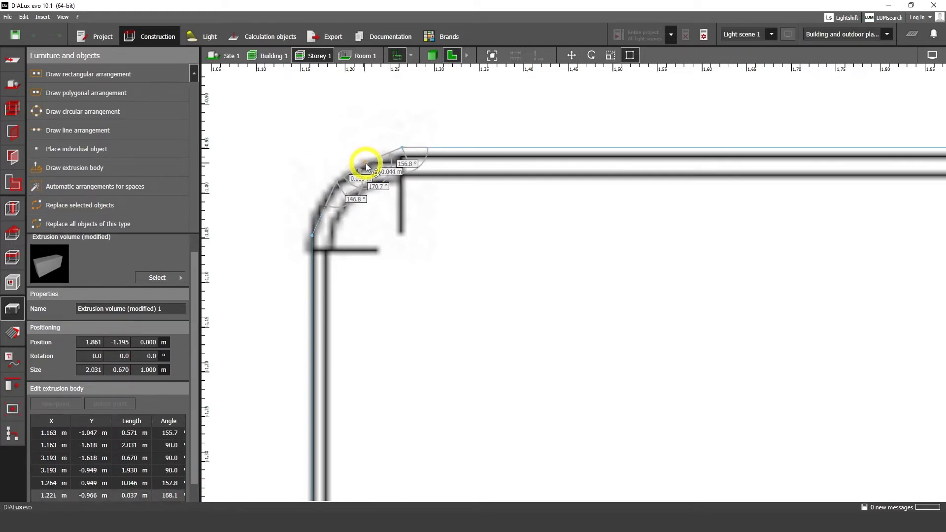
{"action": "left_click_drag", "start_coordinate": [366, 164], "coordinate": [322, 209]}
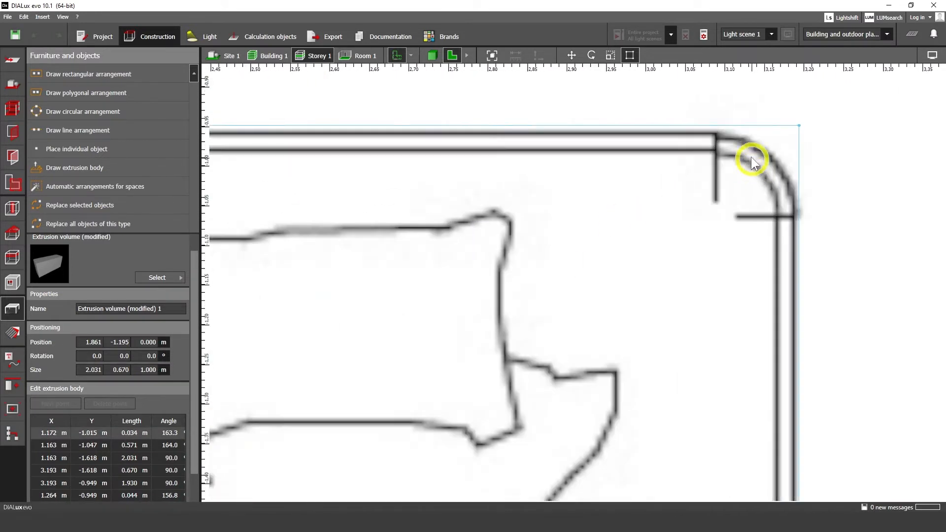
{"action": "right_click", "coordinate": [753, 158]}
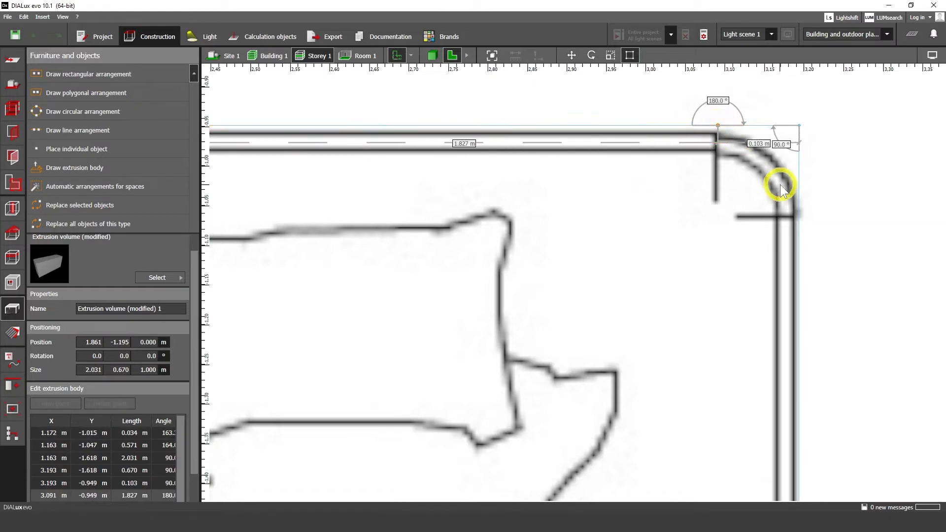
{"action": "left_click_drag", "start_coordinate": [780, 184], "coordinate": [798, 217]}
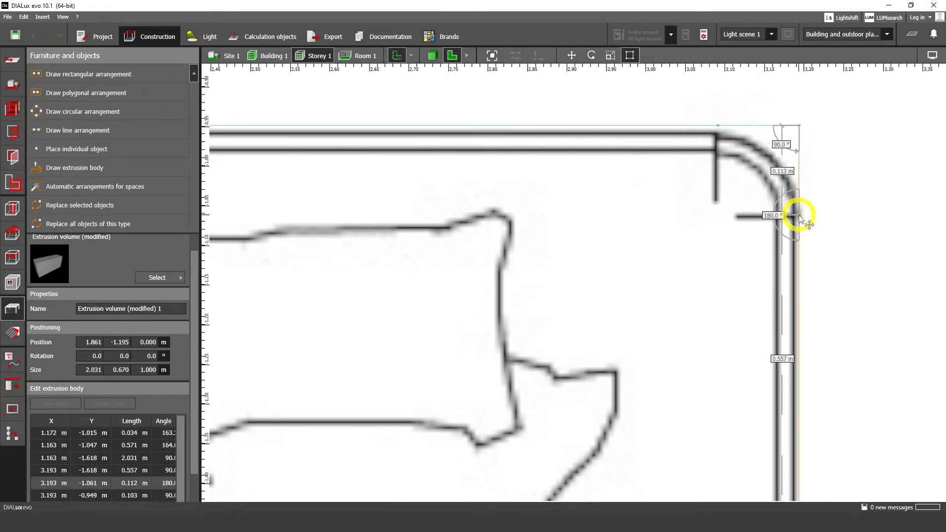
{"action": "left_click_drag", "start_coordinate": [799, 217], "coordinate": [748, 145]}
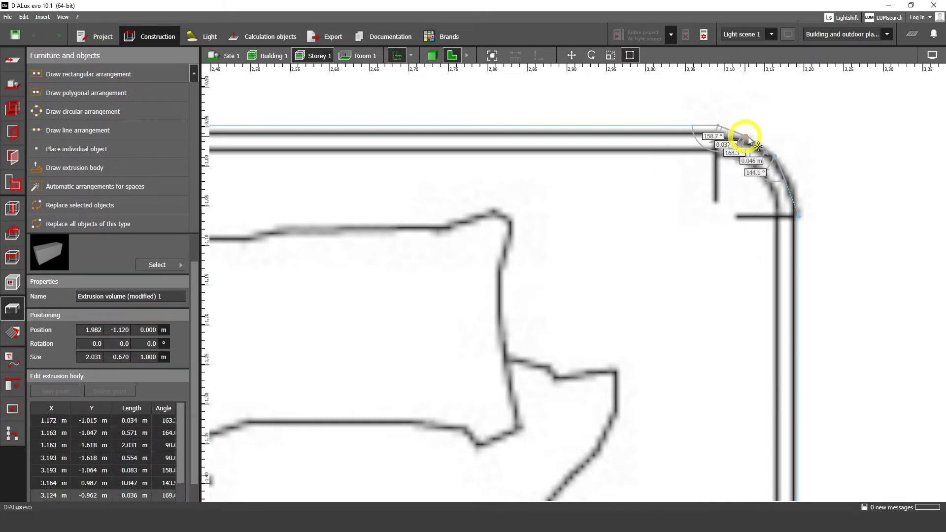
{"action": "left_click_drag", "start_coordinate": [747, 139], "coordinate": [774, 177]}
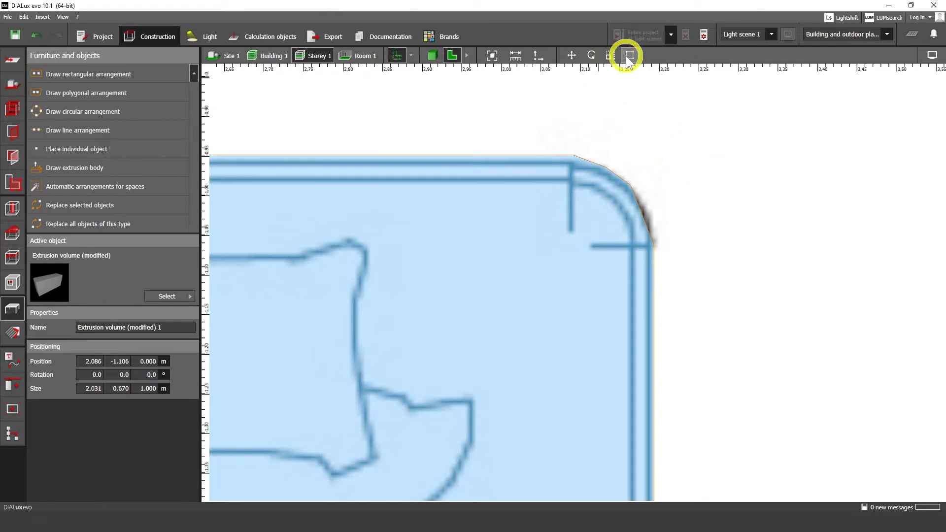
Move outline points onto the right-hand corner curve and wall line.
{"action": "right_click", "coordinate": [626, 211]}
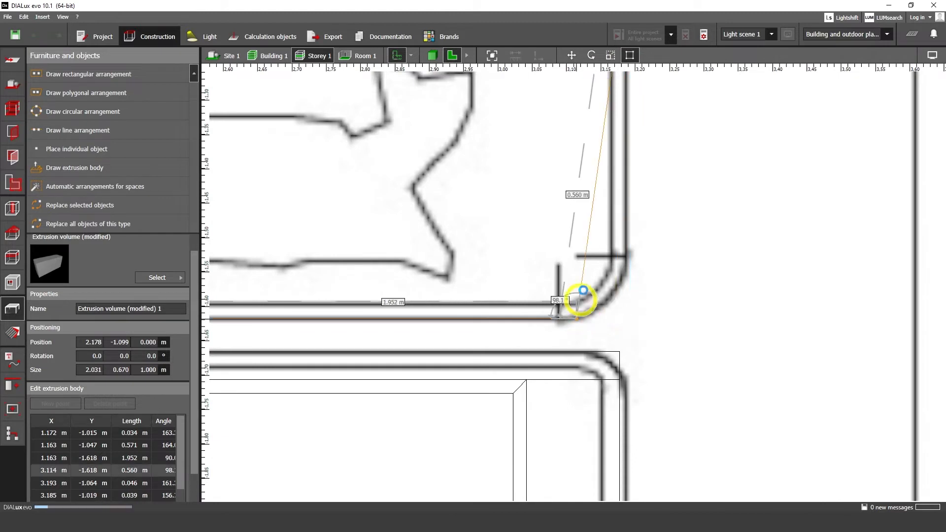
{"action": "left_click_drag", "start_coordinate": [582, 290], "coordinate": [627, 271]}
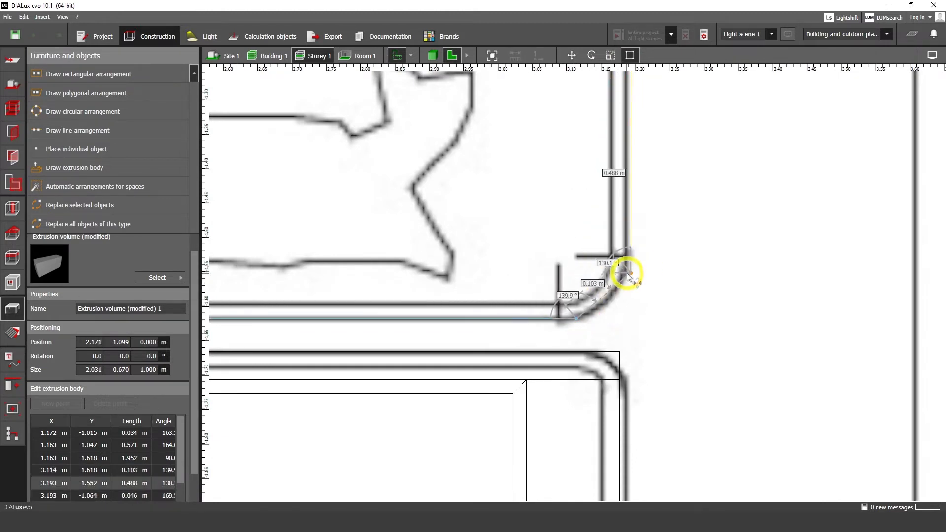
{"action": "left_click_drag", "start_coordinate": [630, 274], "coordinate": [600, 304]}
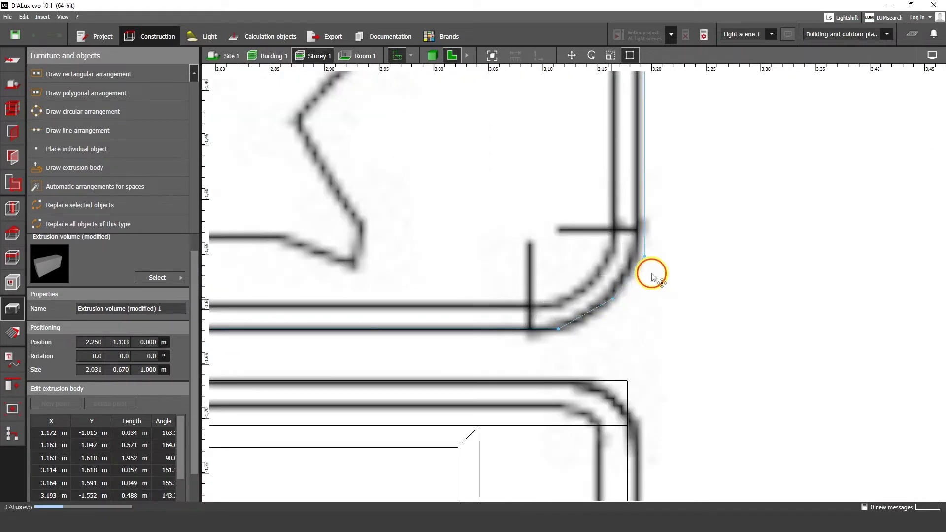
{"action": "left_click_drag", "start_coordinate": [651, 272], "coordinate": [630, 285]}
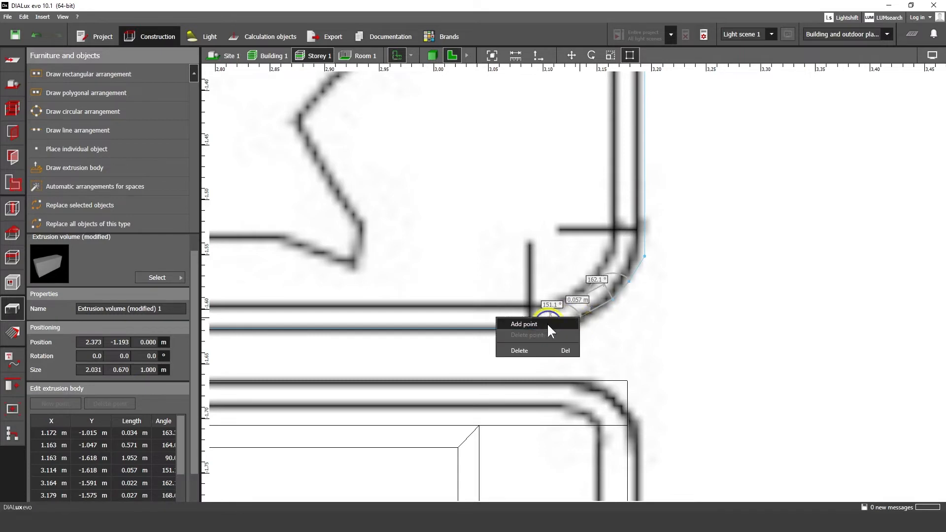
Add a point and bend the outline around the lower-left rounded corner.
{"action": "left_click", "coordinate": [523, 324]}
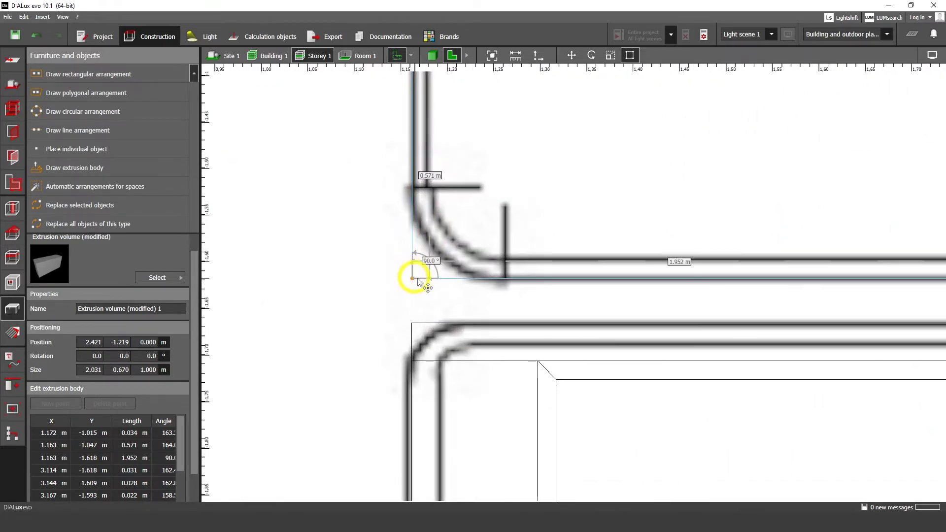
{"action": "left_click_drag", "start_coordinate": [416, 277], "coordinate": [486, 279]}
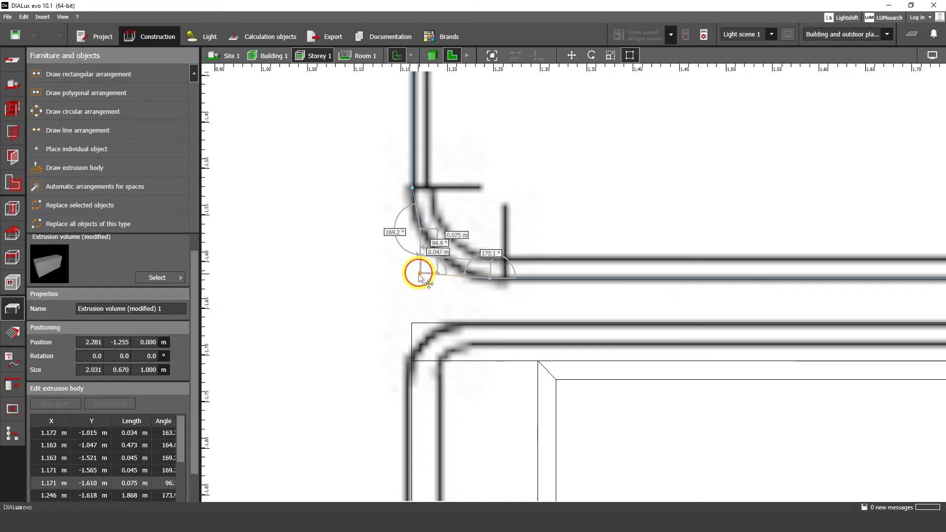
{"action": "left_click_drag", "start_coordinate": [418, 271], "coordinate": [415, 225]}
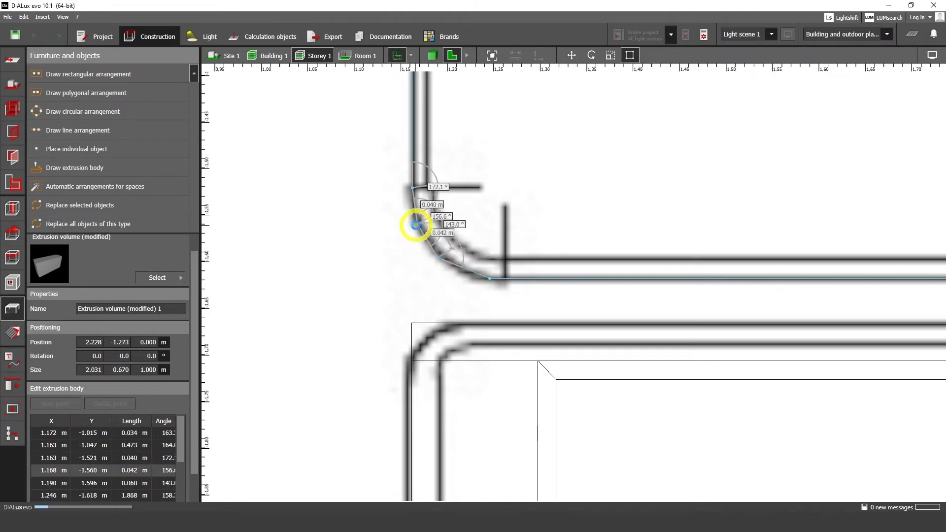
{"action": "left_click_drag", "start_coordinate": [414, 225], "coordinate": [460, 272]}
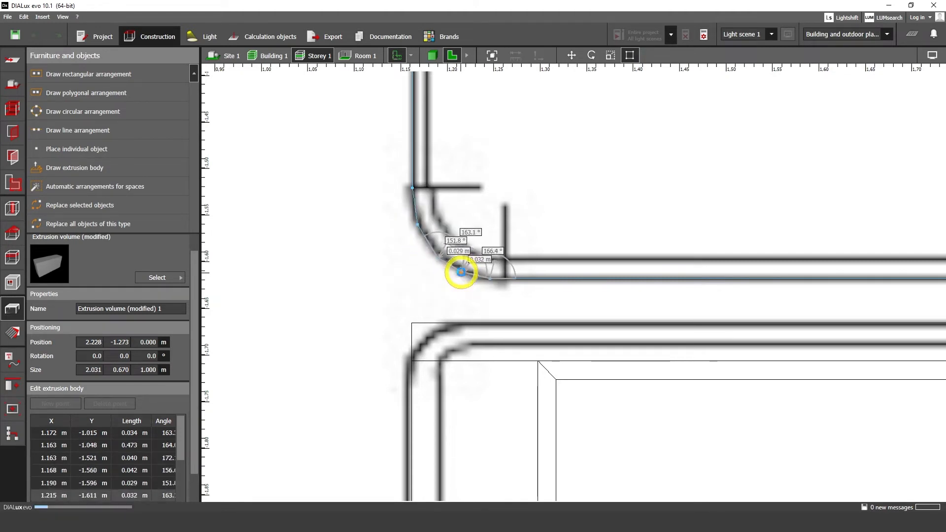
{"action": "left_click_drag", "start_coordinate": [460, 272], "coordinate": [440, 260]}
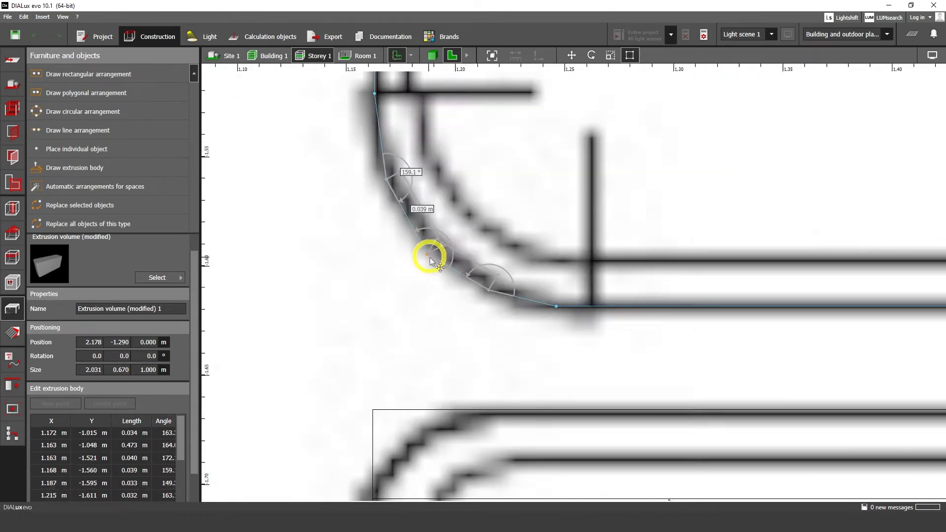
{"action": "scroll", "scroll_direction": "down", "scroll_amount": 3}
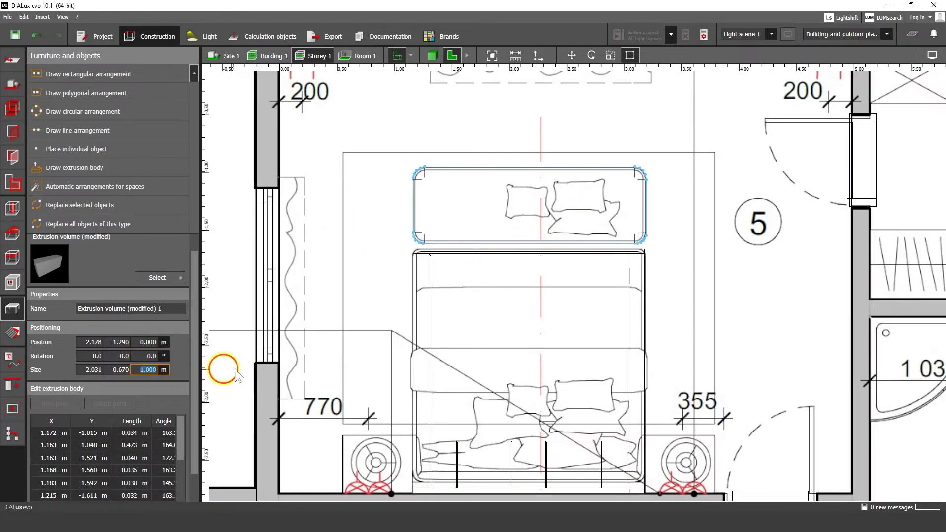
Set the headboard extrusion height to 0.300 m.
{"action": "type", "text": "0.300"}
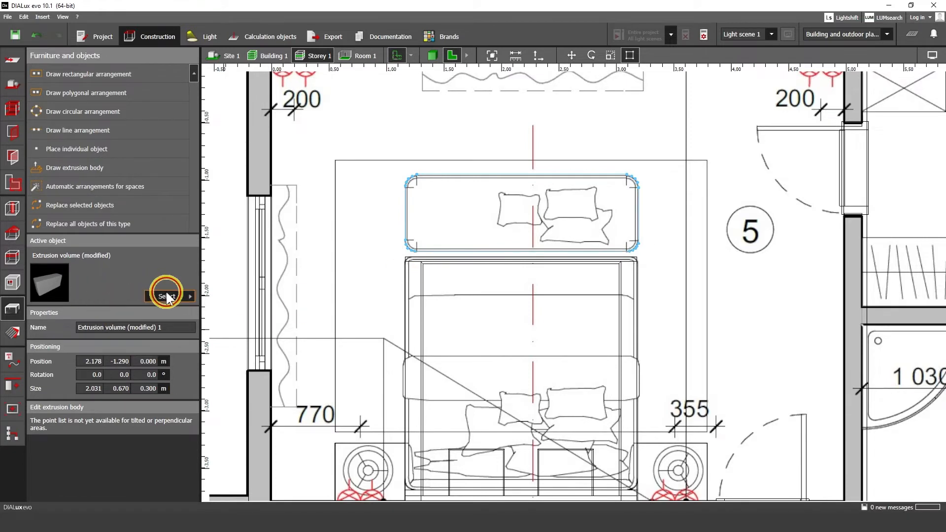
{"action": "left_click", "coordinate": [167, 296]}
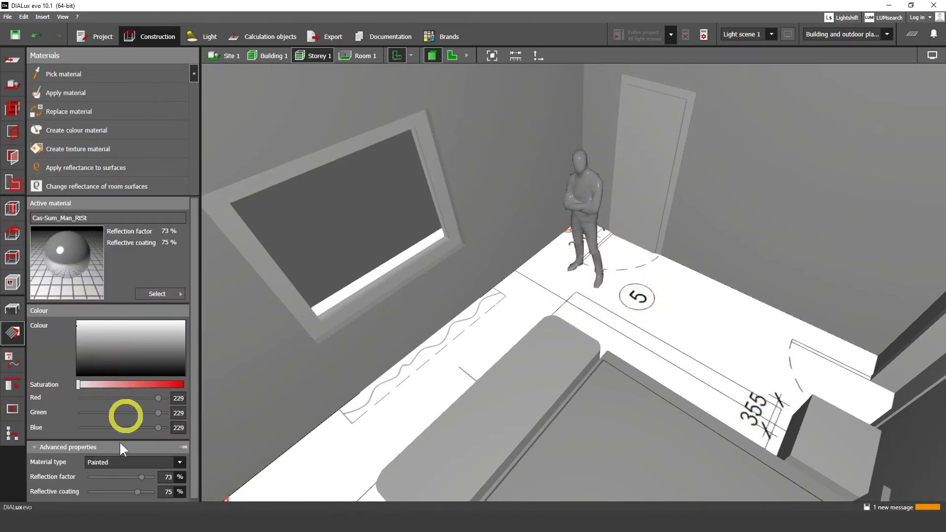
Give the standing figure's material a 26% reflection factor and 0% reflective coating.
{"action": "left_click_drag", "start_coordinate": [142, 476], "coordinate": [108, 477]}
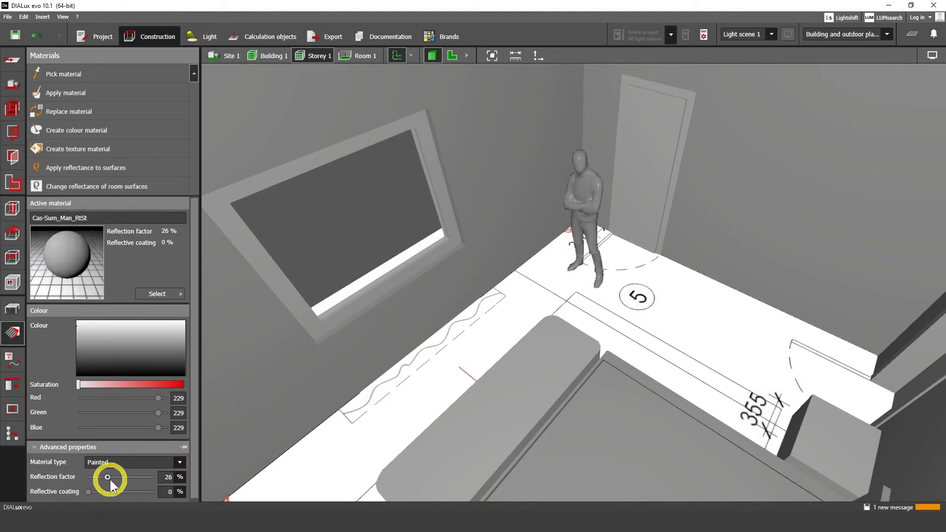
{"action": "left_click_drag", "start_coordinate": [107, 476], "coordinate": [102, 477]}
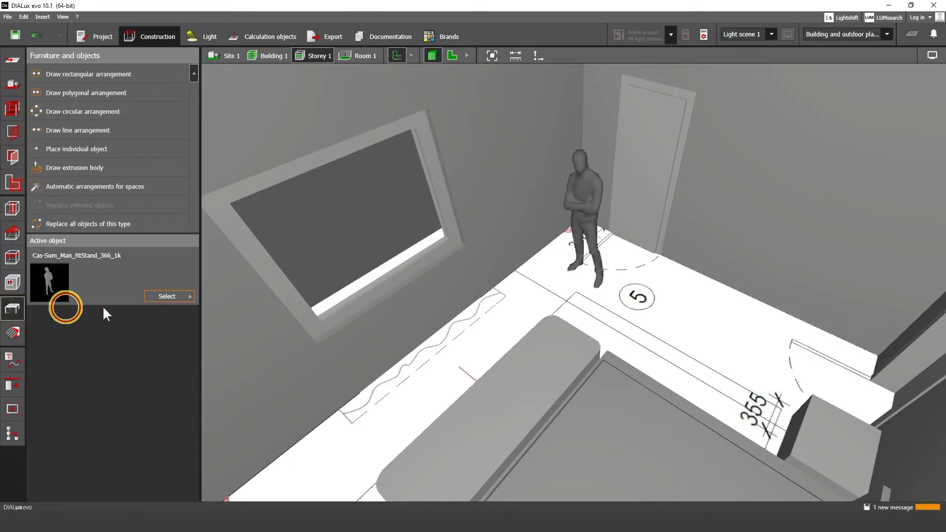
{"action": "left_click", "coordinate": [591, 238]}
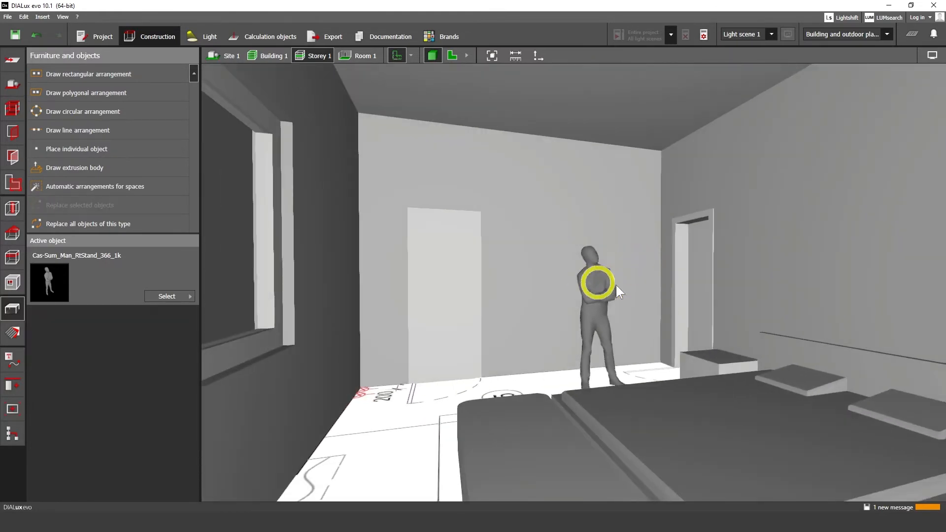
Save the bedroom project to file.
{"action": "left_click", "coordinate": [14, 34]}
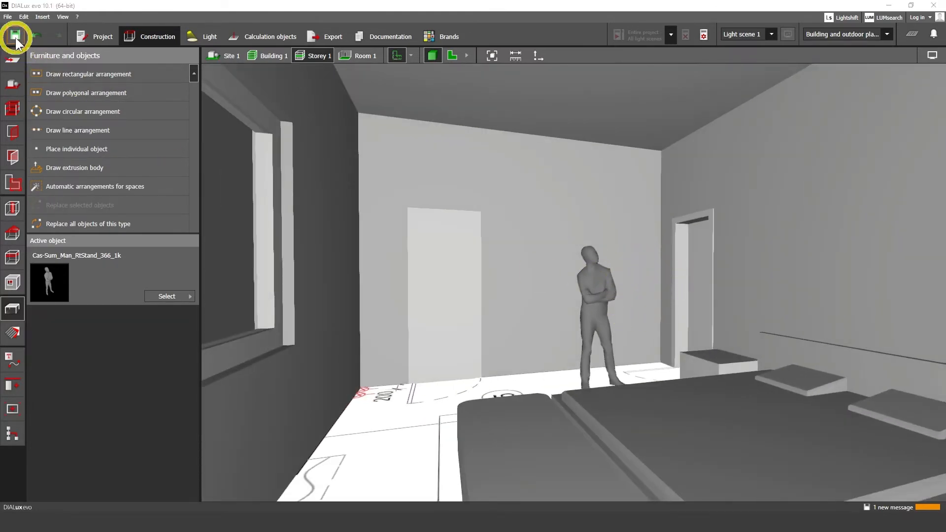
{"action": "left_click", "coordinate": [16, 36]}
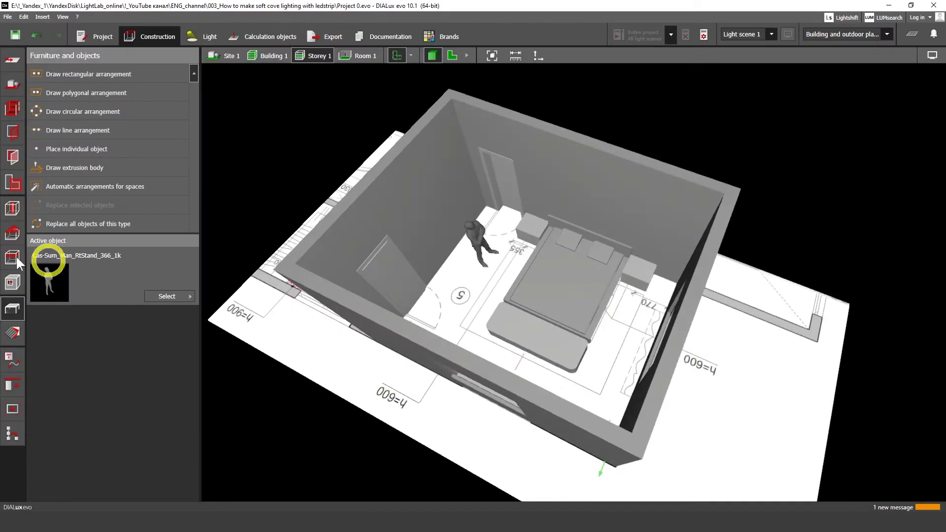
Insert a 2.800 m ceiling with closed sides, 0.150 m wall distance and offset, thickness edited.
{"action": "left_click", "coordinate": [12, 256]}
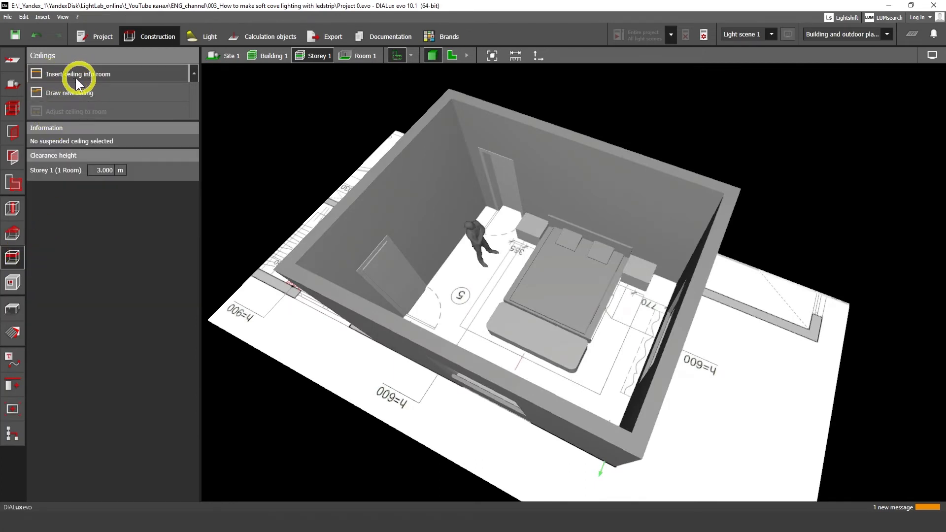
{"action": "left_click", "coordinate": [78, 73]}
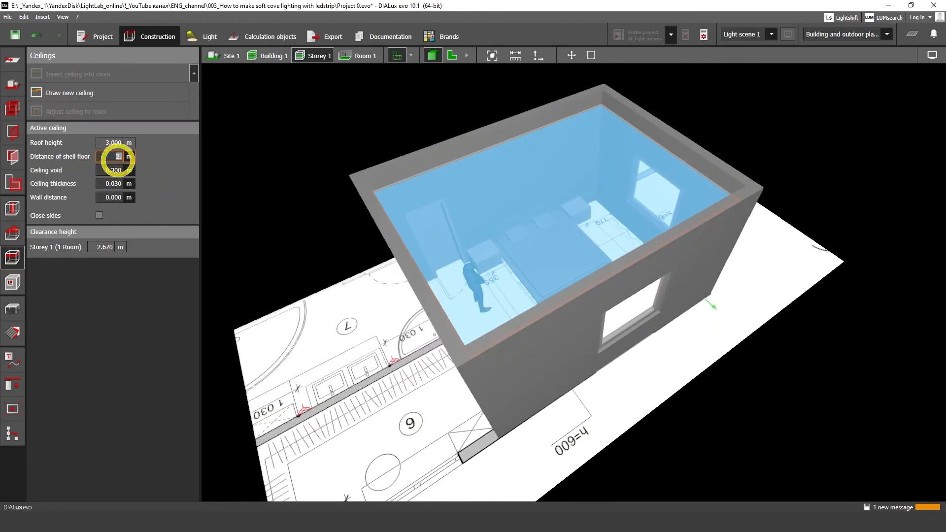
{"action": "type", "text": "2.800"}
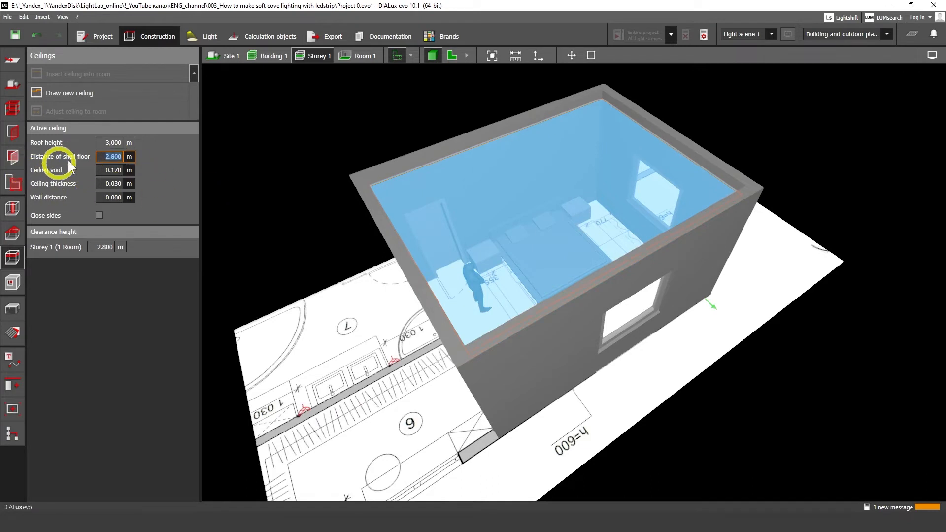
{"action": "mouse_move", "coordinate": [140, 208]}
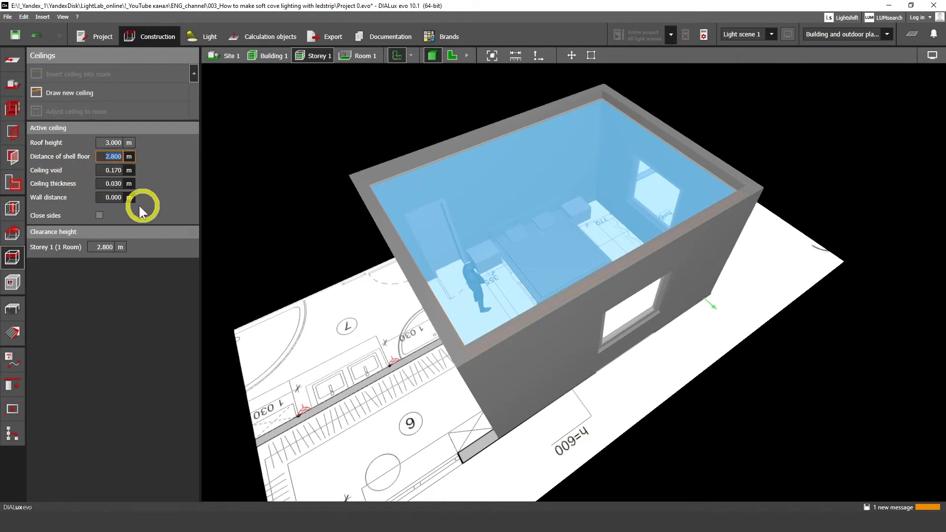
{"action": "left_click", "coordinate": [100, 215]}
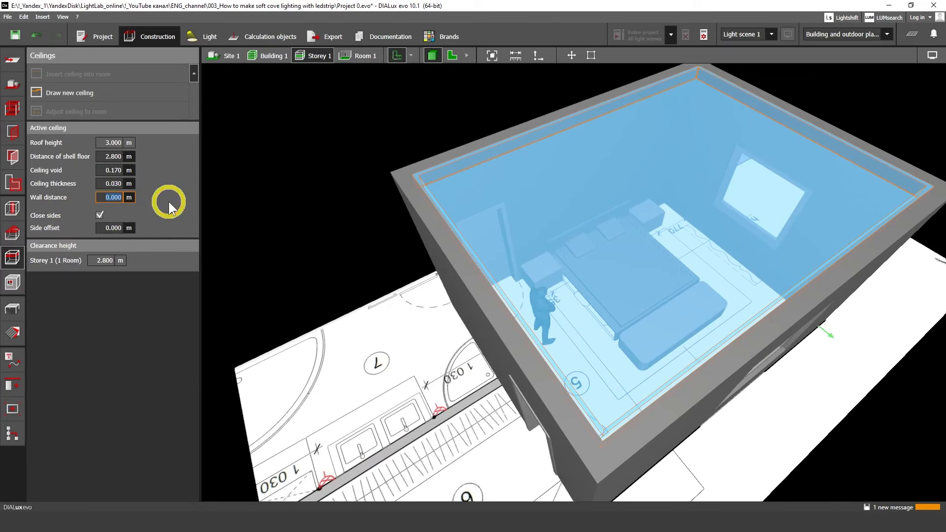
{"action": "type", "text": "0.15"}
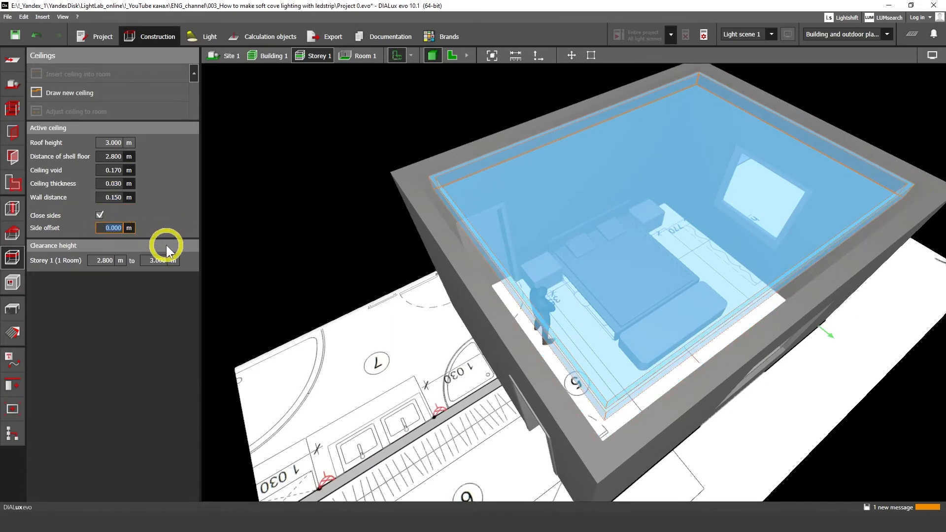
{"action": "type", "text": "0.150"}
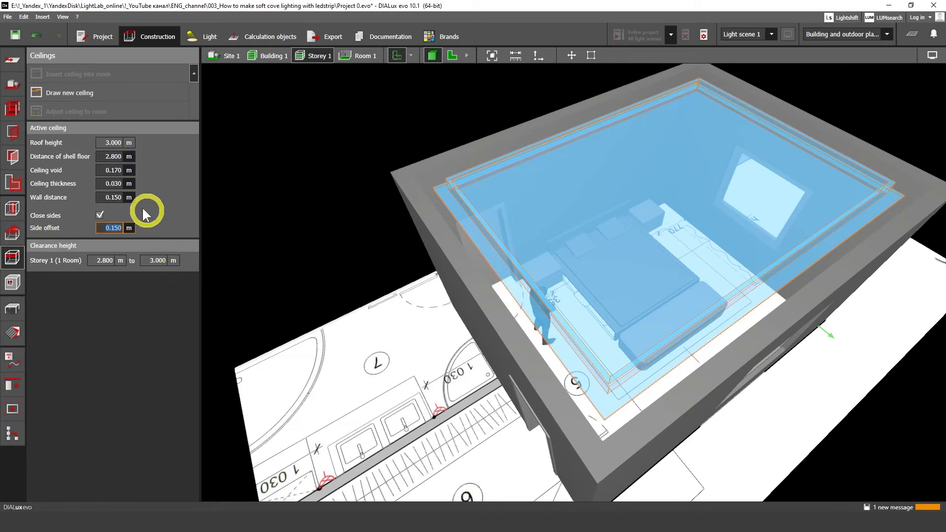
{"action": "left_click", "coordinate": [112, 183]}
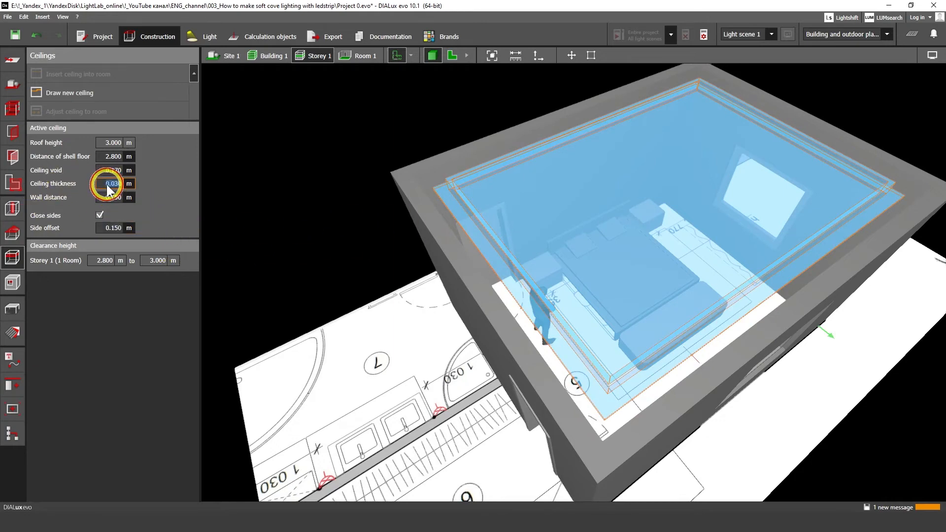
{"action": "type", "text": "0"}
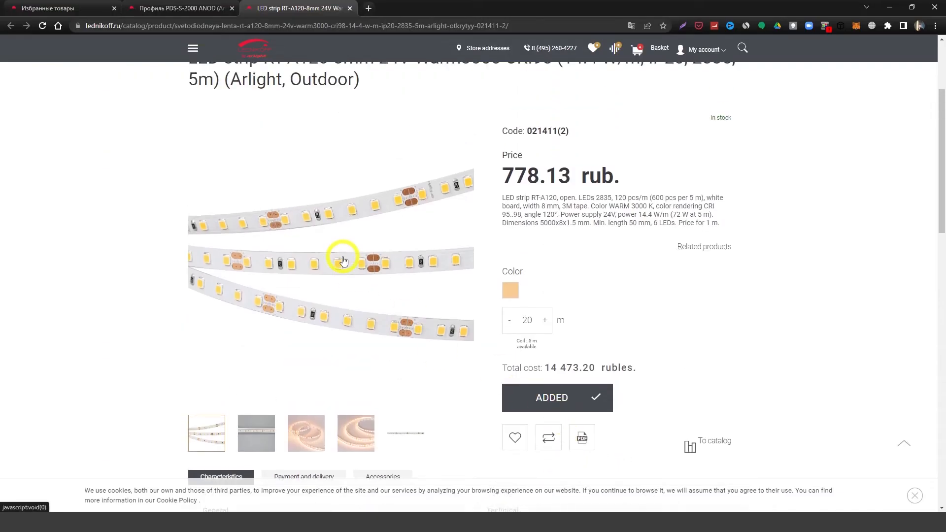
{"action": "mouse_move", "coordinate": [343, 385]}
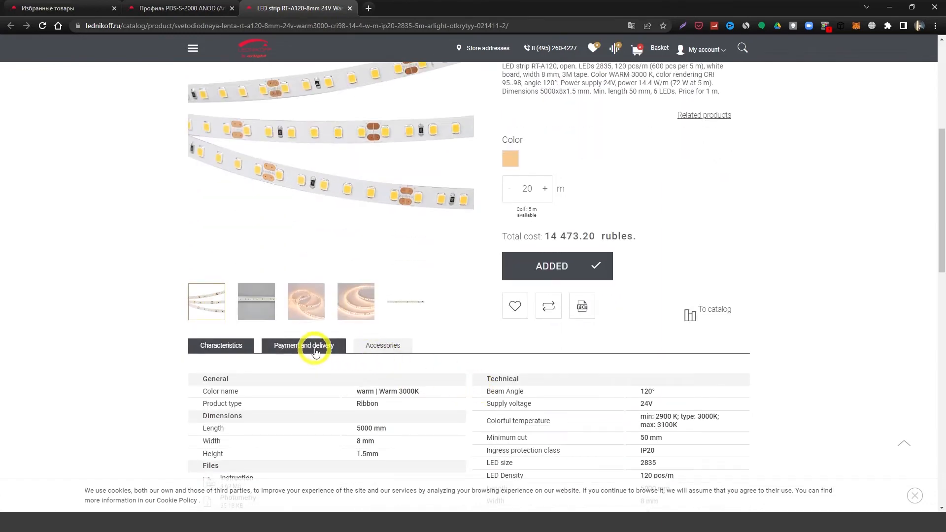
Browse the product tabs and download the Arlight strip's photometry file.
{"action": "left_click", "coordinate": [221, 345]}
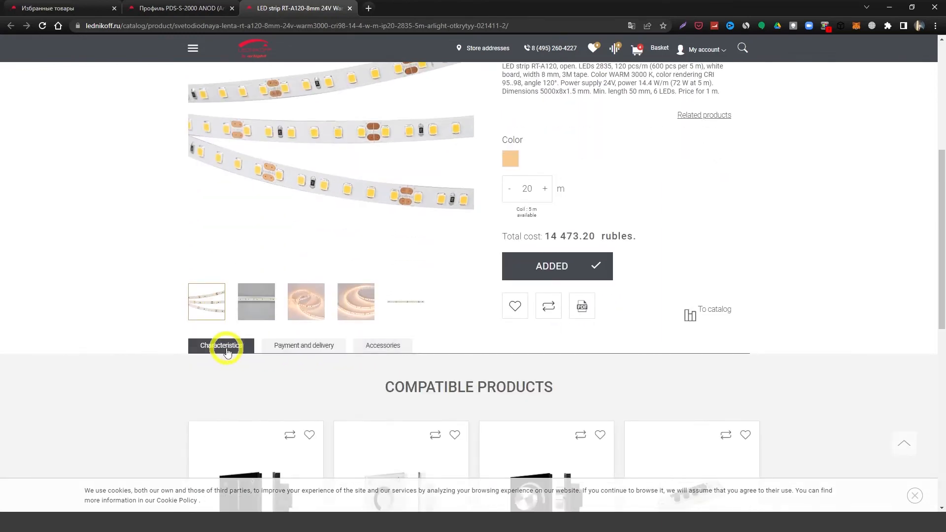
{"action": "left_click", "coordinate": [304, 345]}
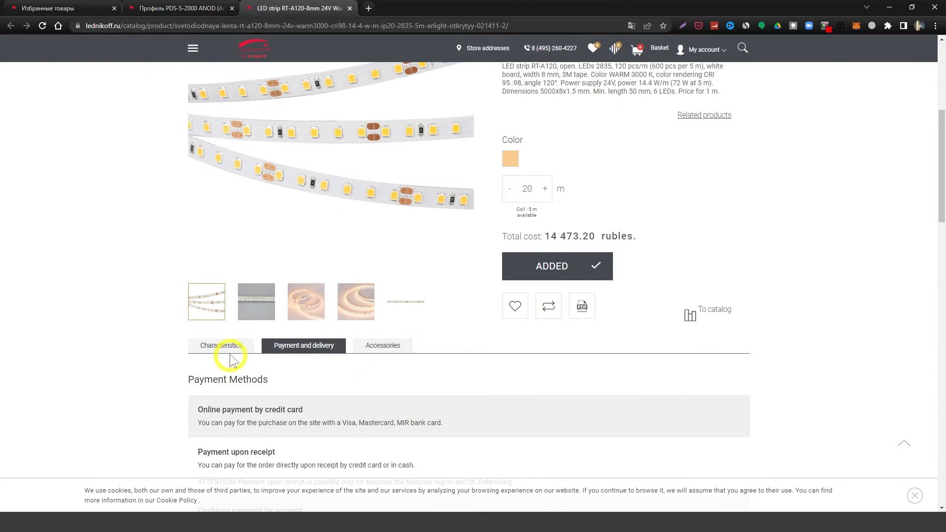
{"action": "left_click", "coordinate": [220, 345]}
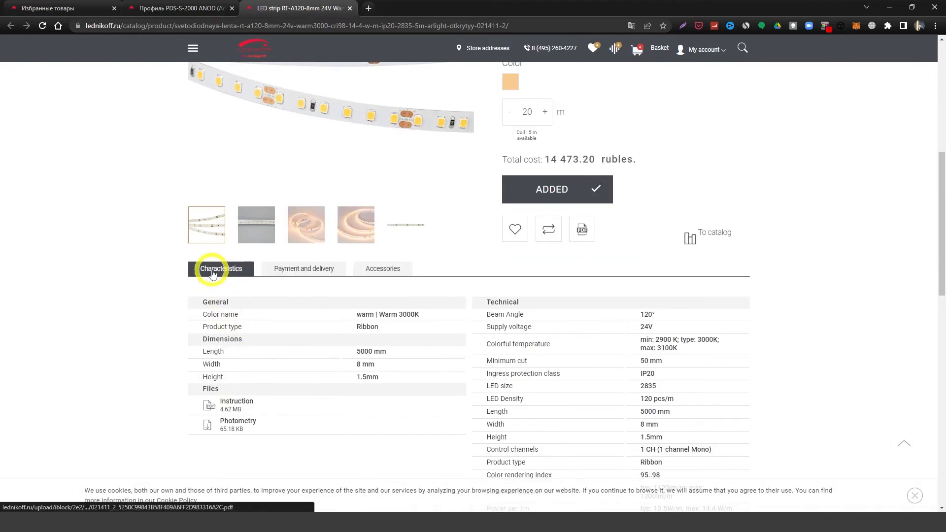
{"action": "scroll", "scroll_direction": "down", "scroll_amount": 3}
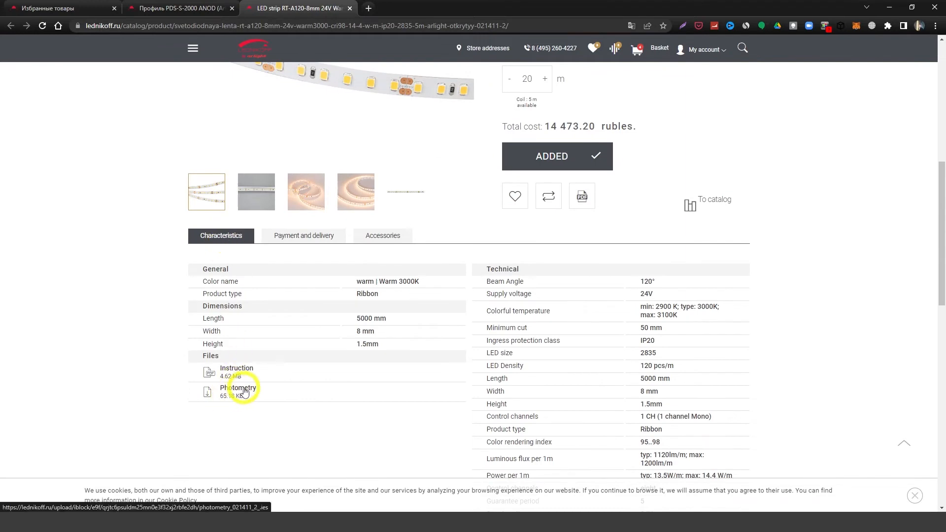
{"action": "left_click", "coordinate": [242, 387]}
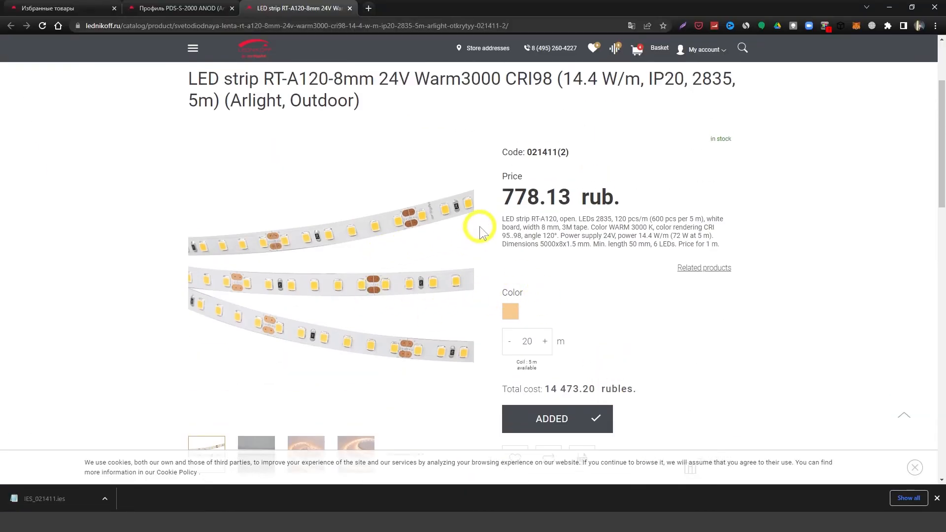
{"action": "mouse_move", "coordinate": [647, 247]}
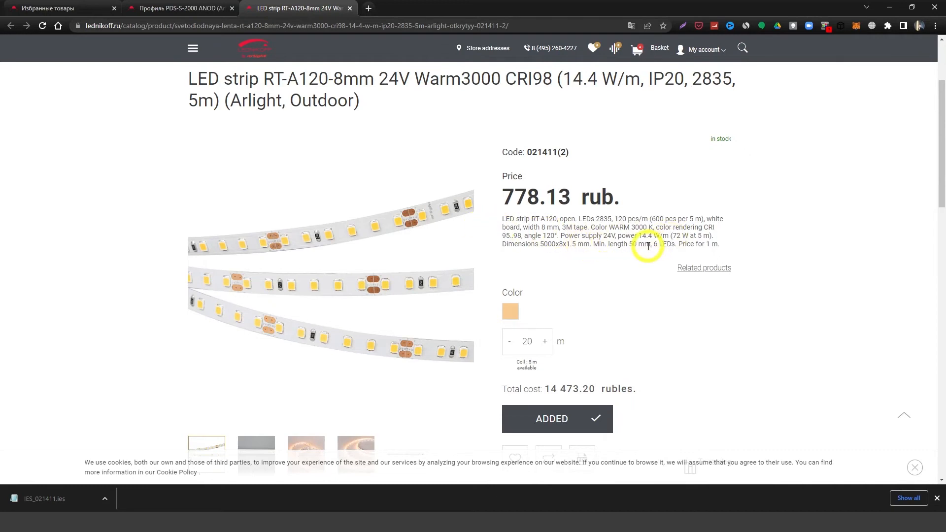
{"action": "mouse_move", "coordinate": [605, 218]}
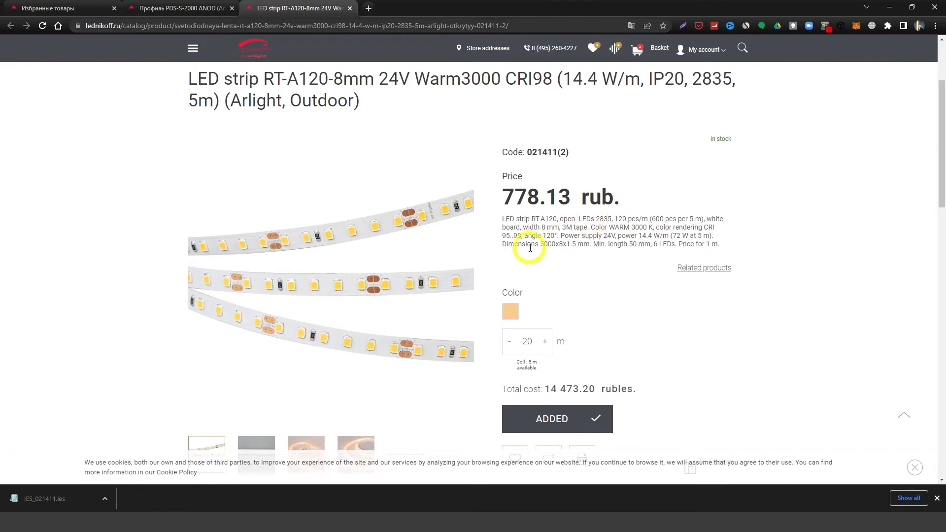
Scroll to the Characteristics table and select the 14.4 W/m maximum power value.
{"action": "scroll", "scroll_direction": "down", "scroll_amount": 3}
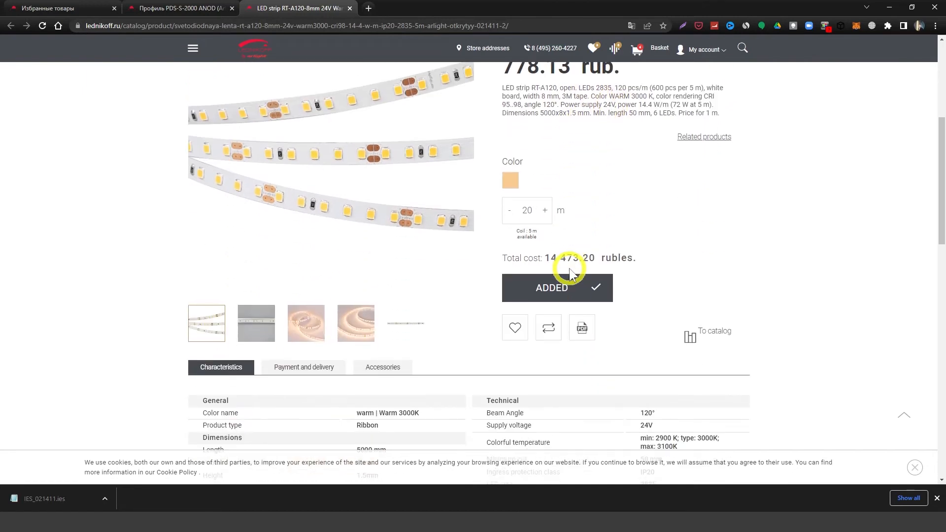
{"action": "scroll", "scroll_direction": "down", "scroll_amount": 3}
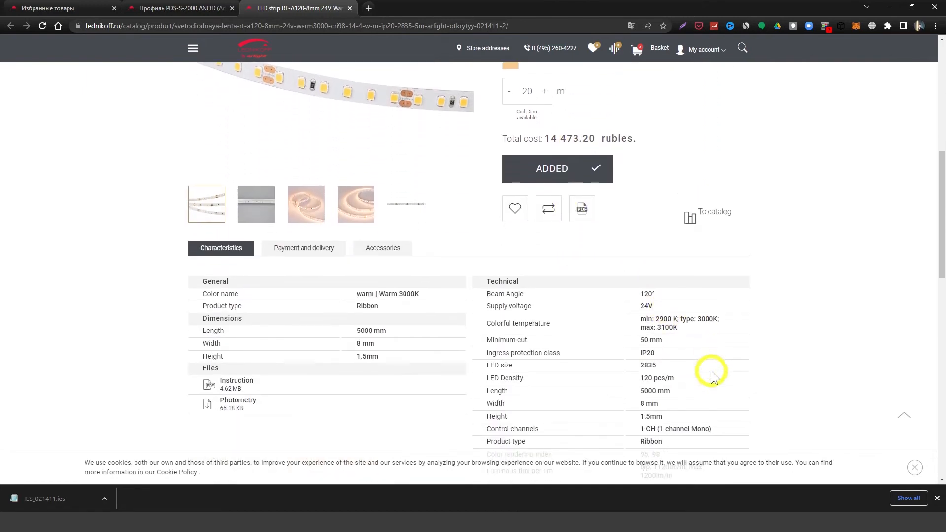
{"action": "scroll", "scroll_direction": "down", "scroll_amount": 3}
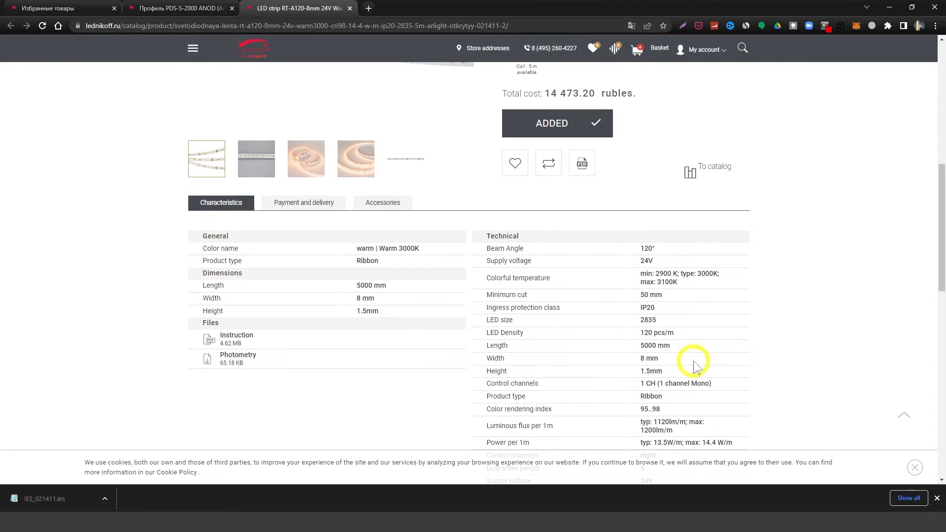
{"action": "scroll", "scroll_direction": "down", "scroll_amount": 3}
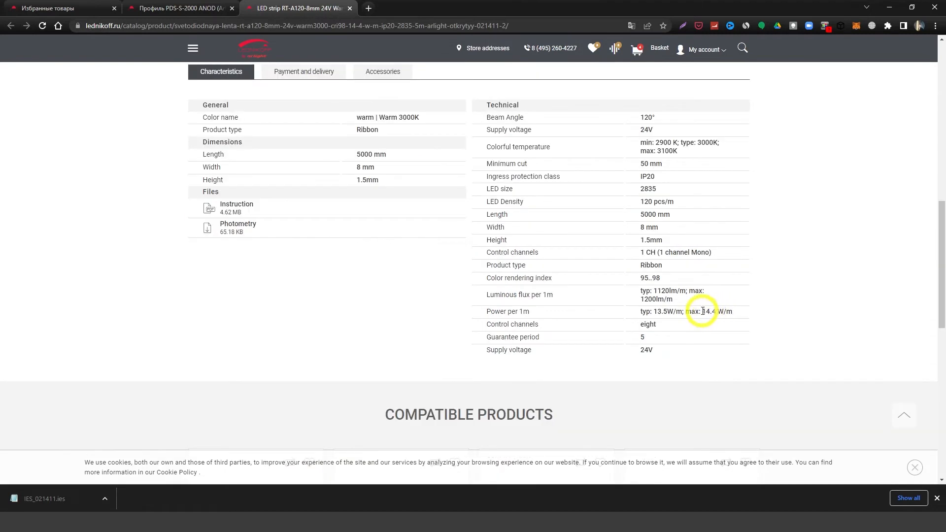
{"action": "double_click", "coordinate": [708, 311]}
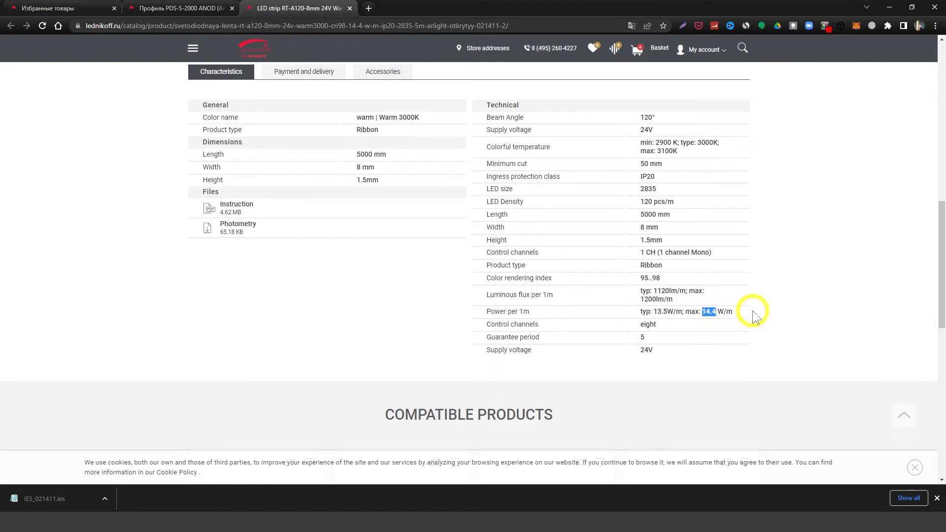
{"action": "mouse_move", "coordinate": [675, 301]}
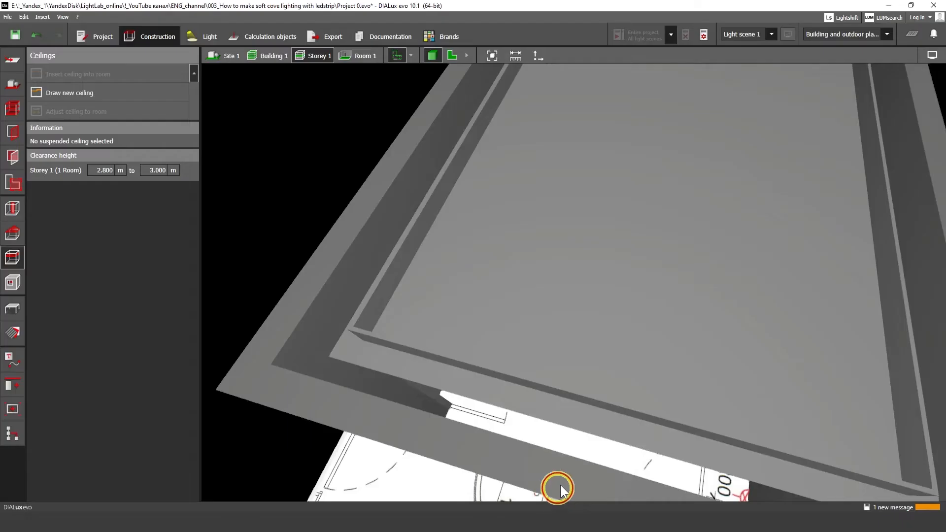
Switch to the 2D plan view and return to the bedroom project window.
{"action": "left_click", "coordinate": [449, 56]}
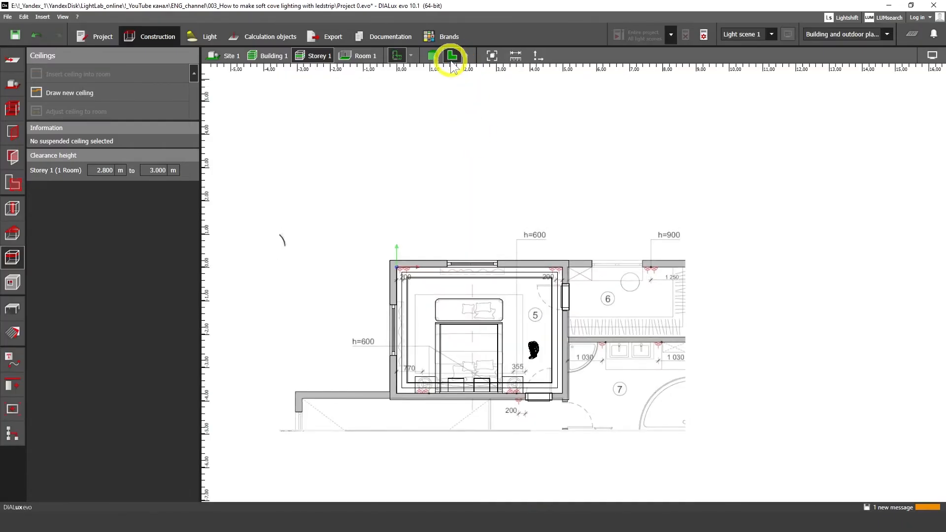
{"action": "left_click", "coordinate": [210, 36]}
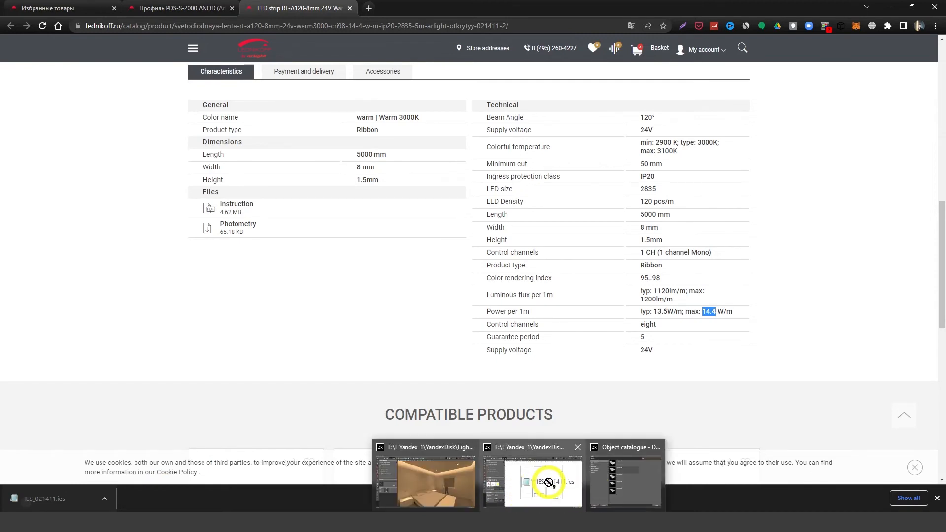
{"action": "left_click", "coordinate": [533, 480]}
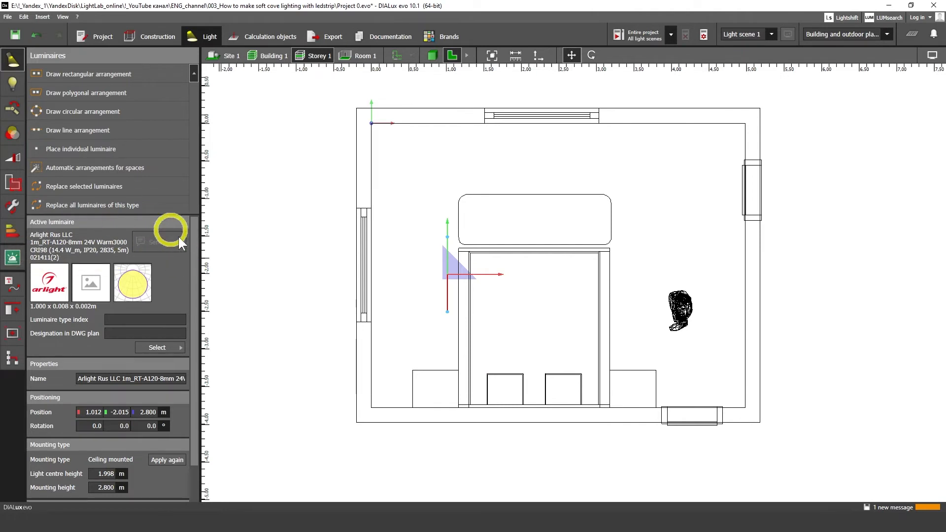
{"action": "mouse_move", "coordinate": [273, 271]}
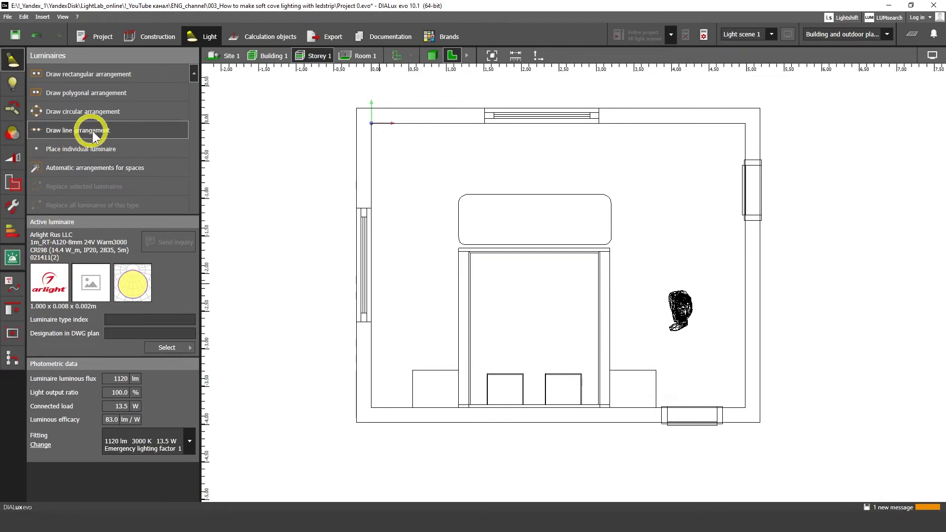
Draw a line arrangement of four Arlight strip luminaires along the left wall.
{"action": "left_click", "coordinate": [91, 130]}
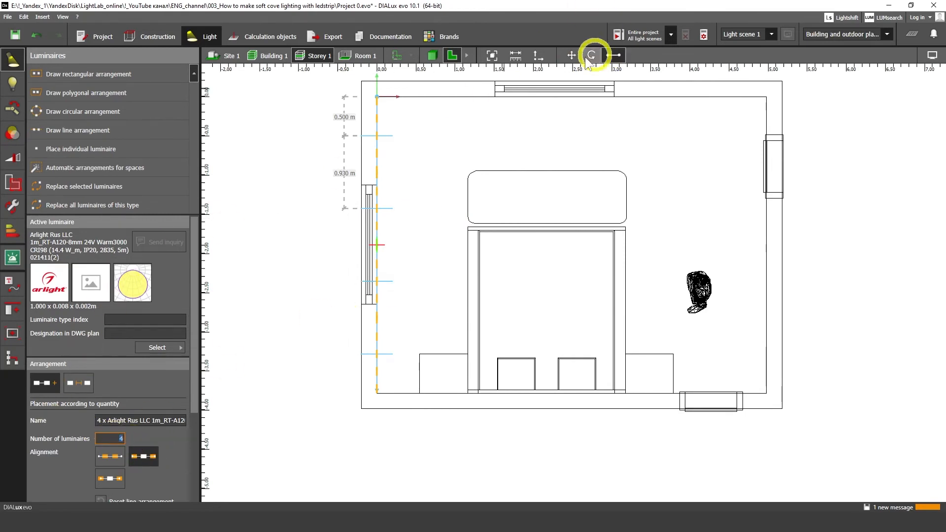
{"action": "left_click", "coordinate": [591, 55]}
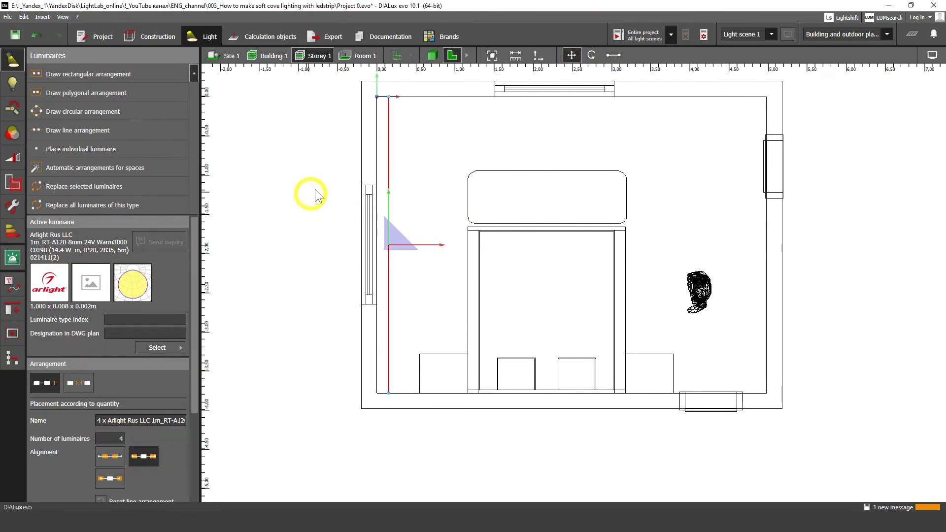
{"action": "left_click", "coordinate": [157, 36]}
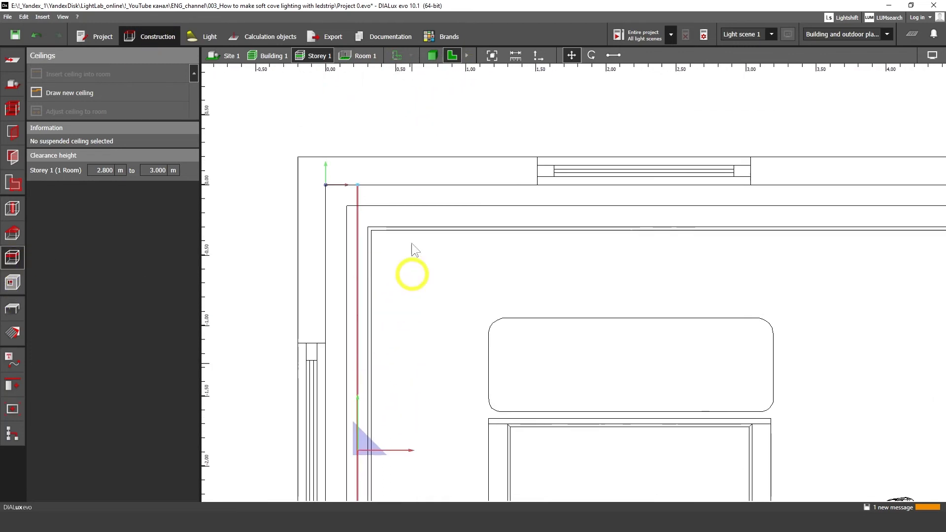
Zoom to the left wall and measure the strip line's length, about 3.371 m.
{"action": "left_click", "coordinate": [613, 55]}
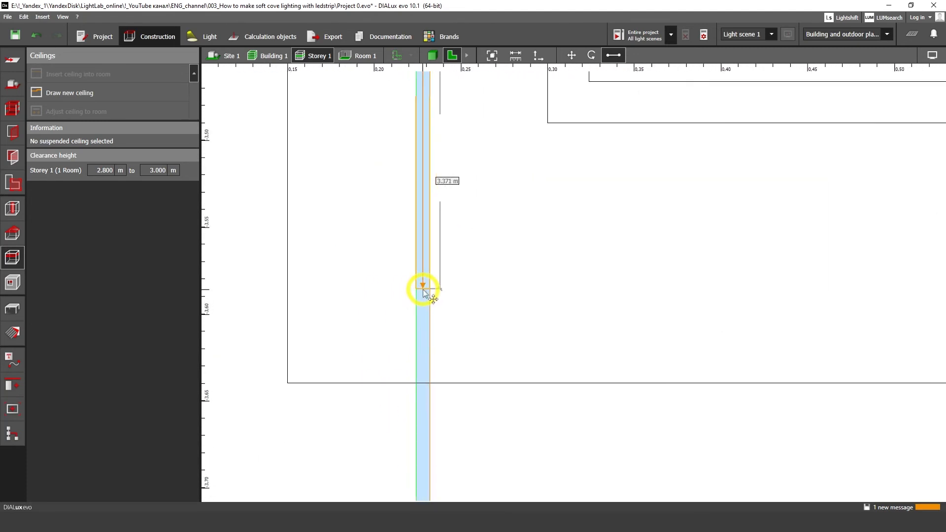
{"action": "left_click", "coordinate": [467, 55]}
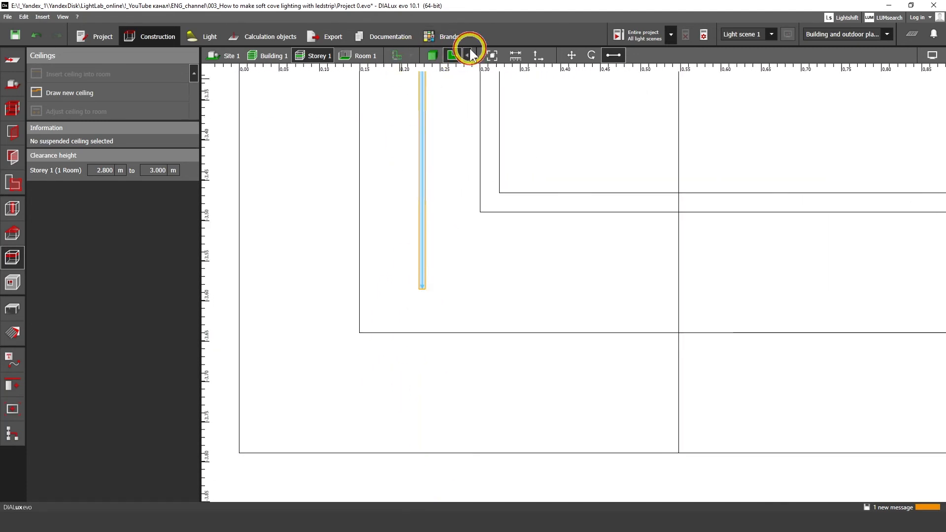
Measure the niche clearances in a side view, then the span along the top wall.
{"action": "left_click", "coordinate": [470, 54]}
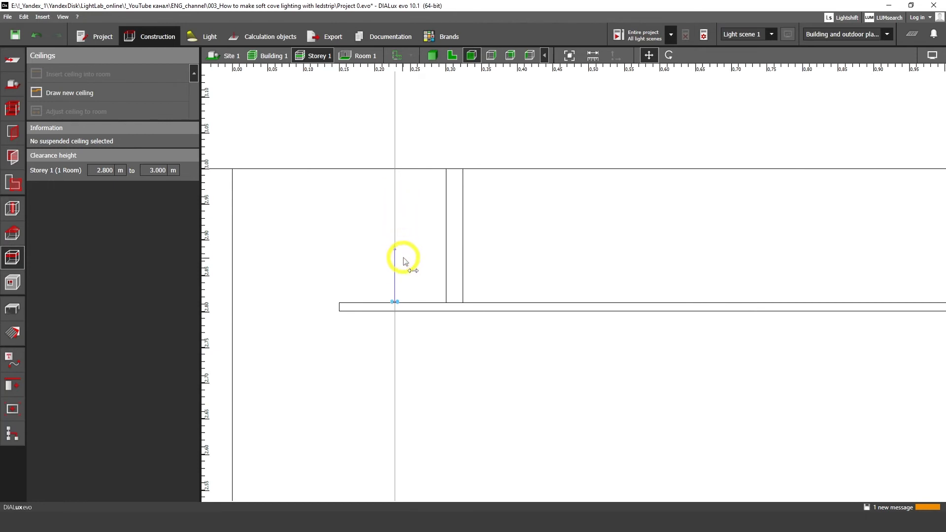
{"action": "left_click", "coordinate": [799, 71]}
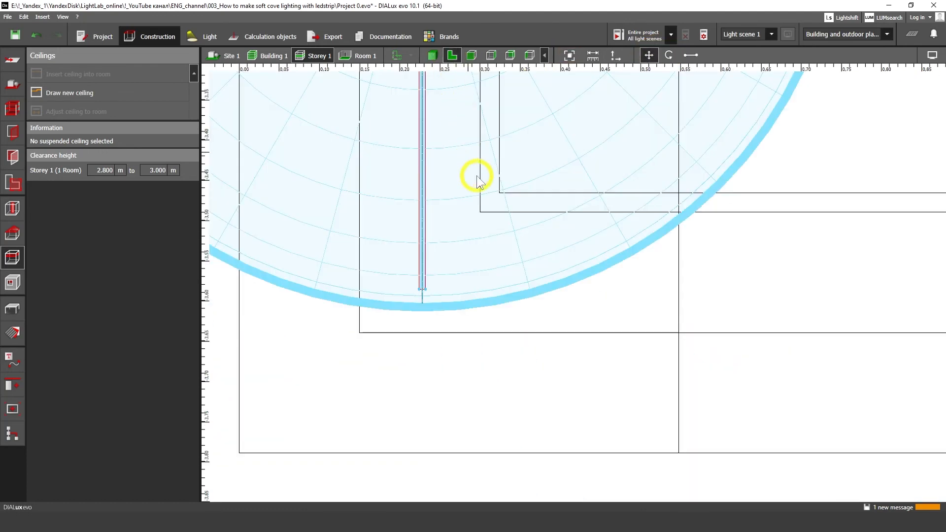
{"action": "mouse_move", "coordinate": [483, 184]}
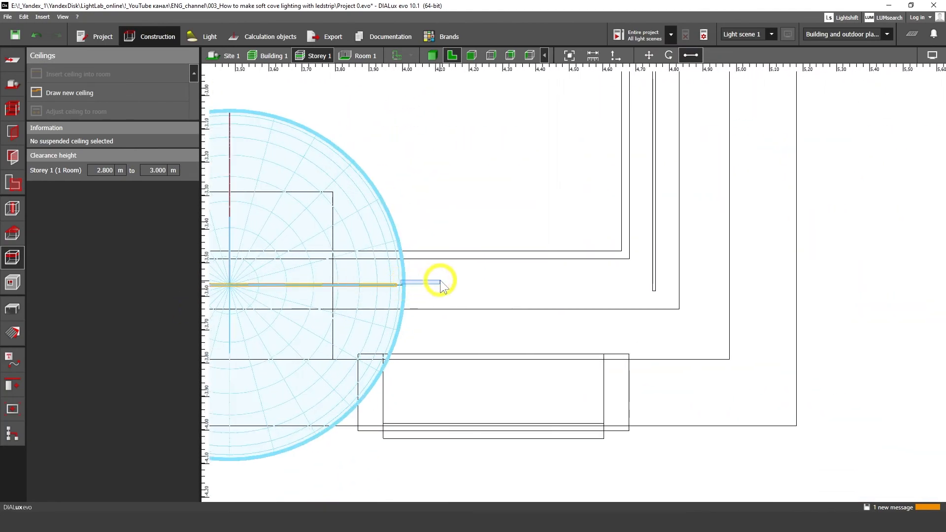
{"action": "left_click", "coordinate": [209, 36]}
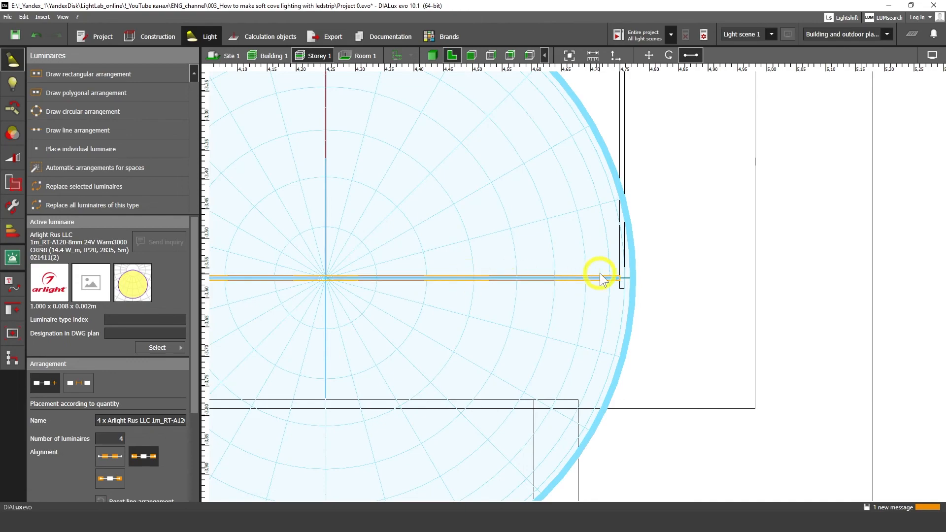
Draw five Arlight strips along the top wall and four along the right wall.
{"action": "scroll", "scroll_direction": "down", "scroll_amount": 3}
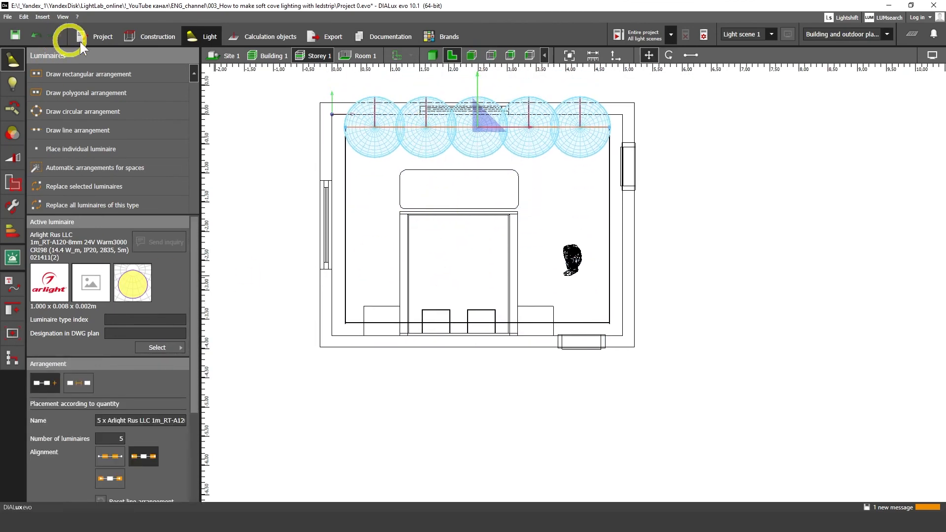
{"action": "left_click", "coordinate": [156, 36]}
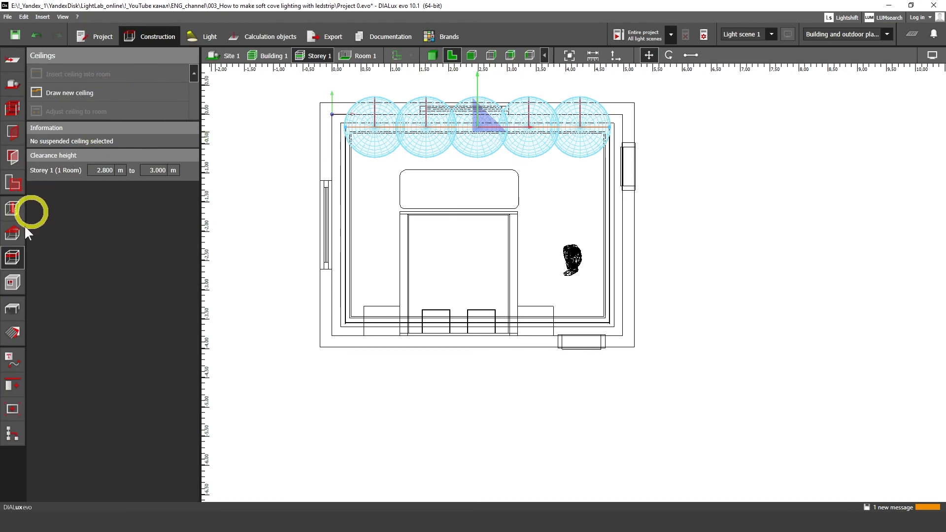
{"action": "left_click", "coordinate": [209, 36]}
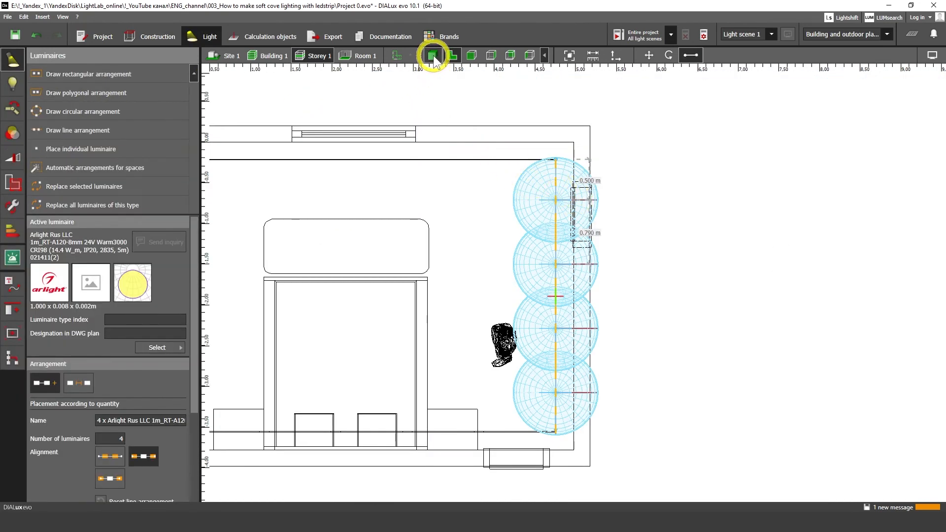
{"action": "left_click", "coordinate": [432, 55]}
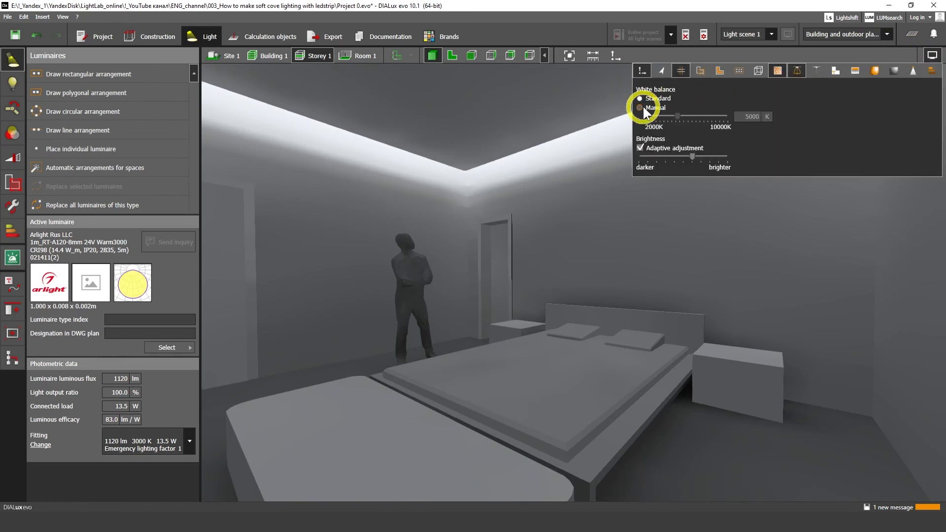
Set the 3D white balance to Manual and warm, then orbit toward the bed.
{"action": "left_click", "coordinate": [639, 107]}
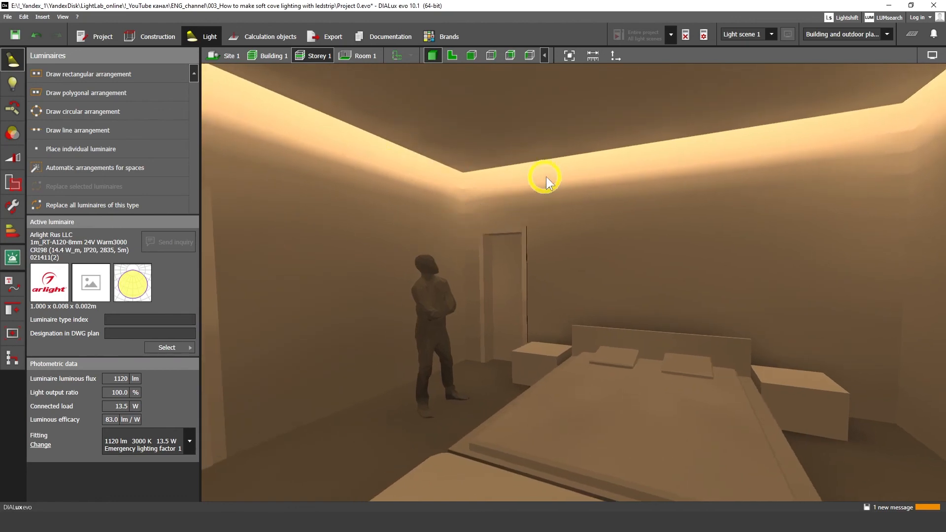
{"action": "left_click_drag", "start_coordinate": [546, 181], "coordinate": [440, 320]}
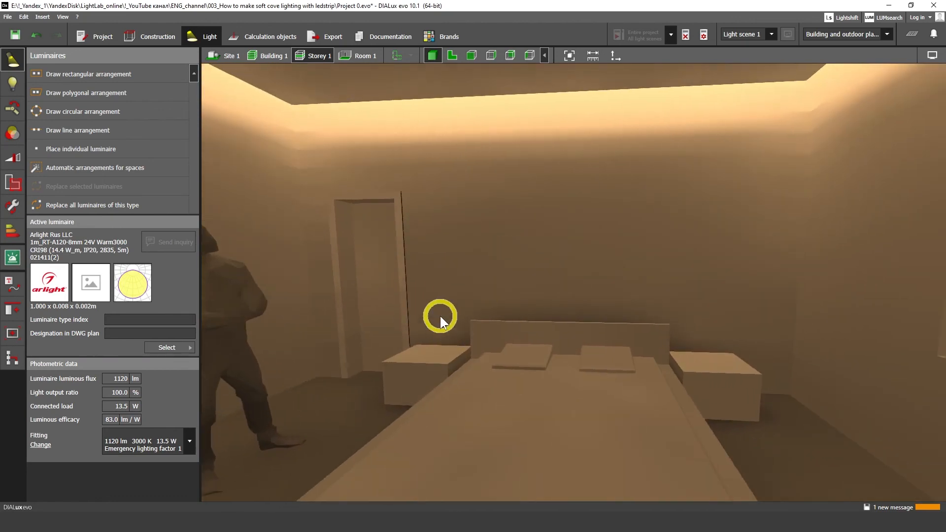